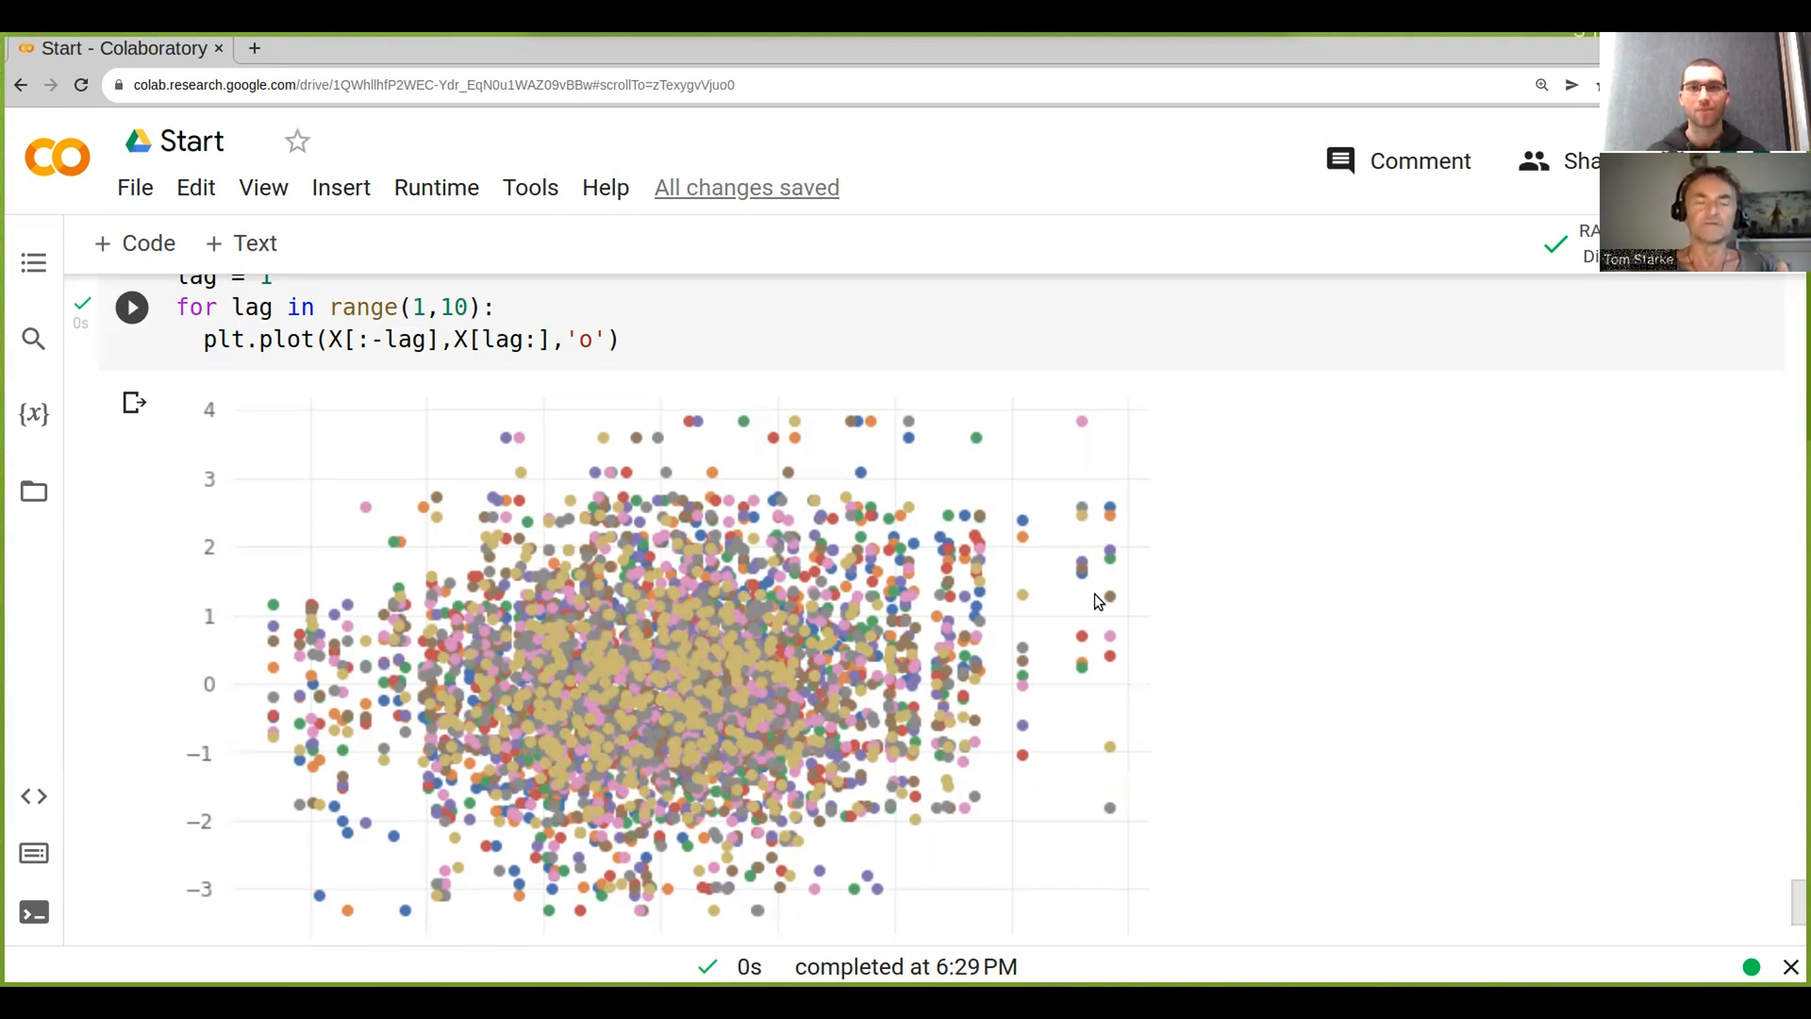
pyautogui.moveTo(598, 423)
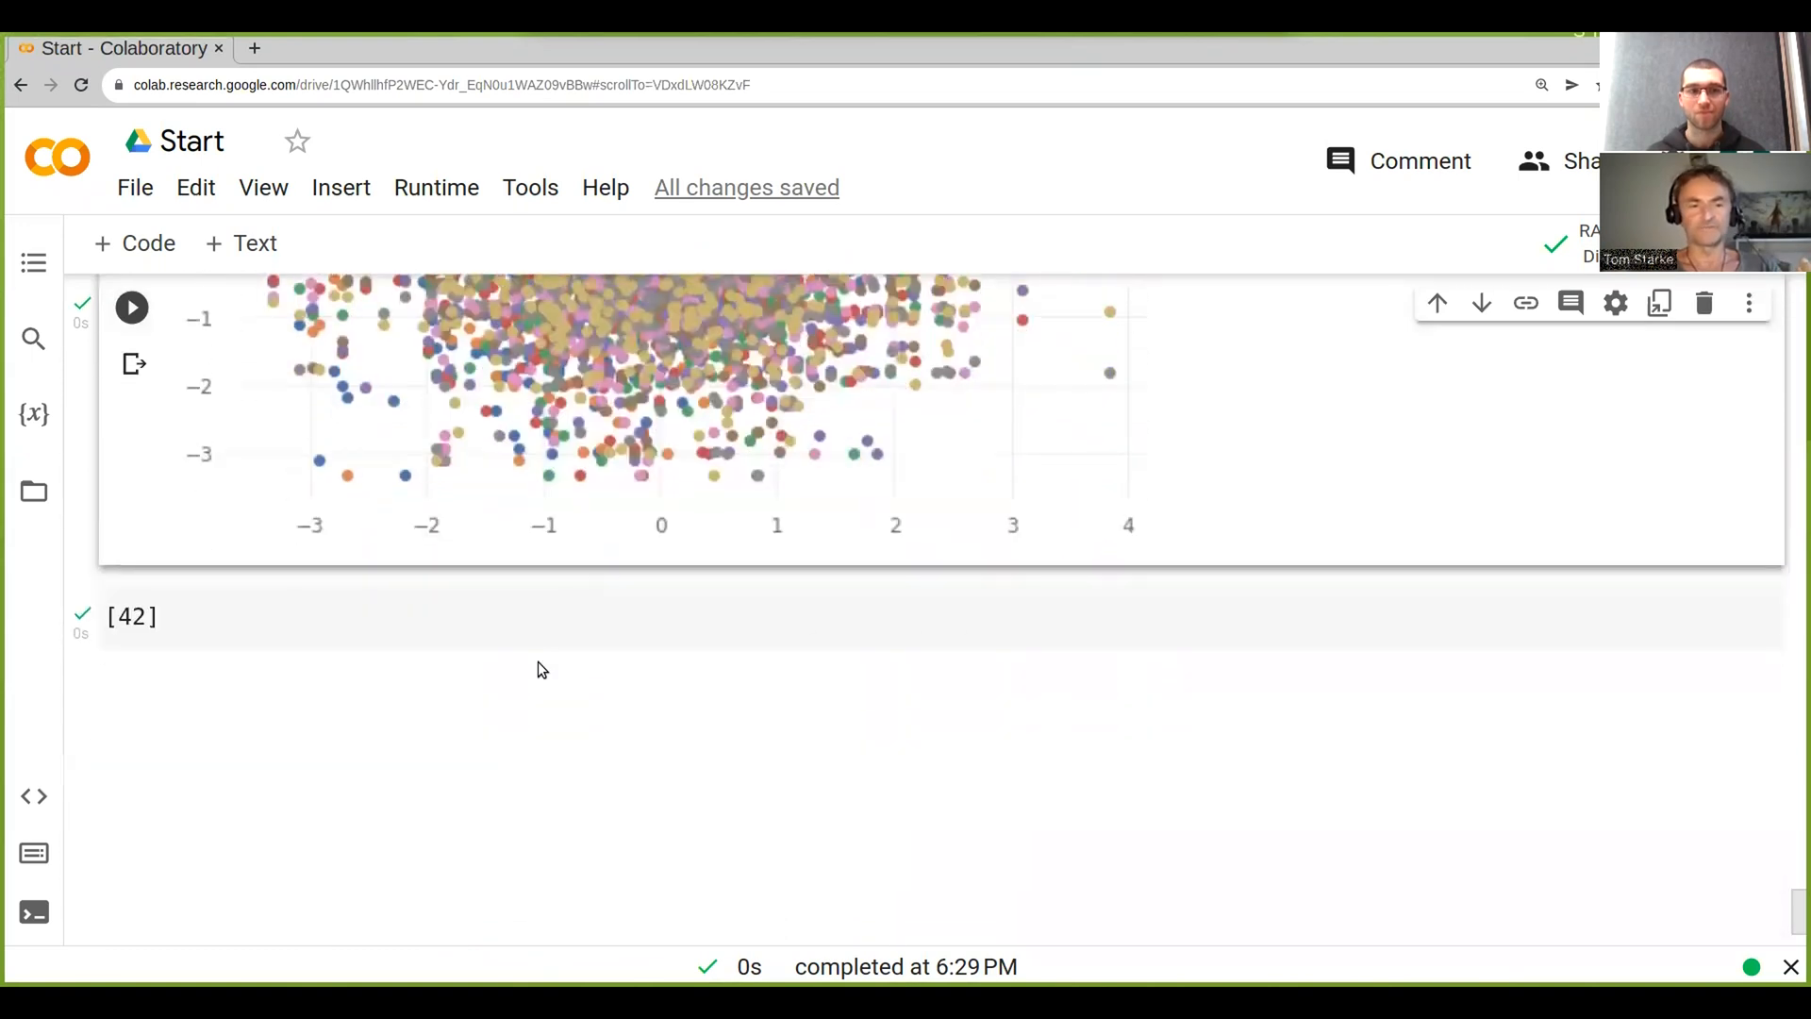
# - Scroll past the multi-lag scatter plot to the new single-plot cell
pyautogui.scroll(-3)
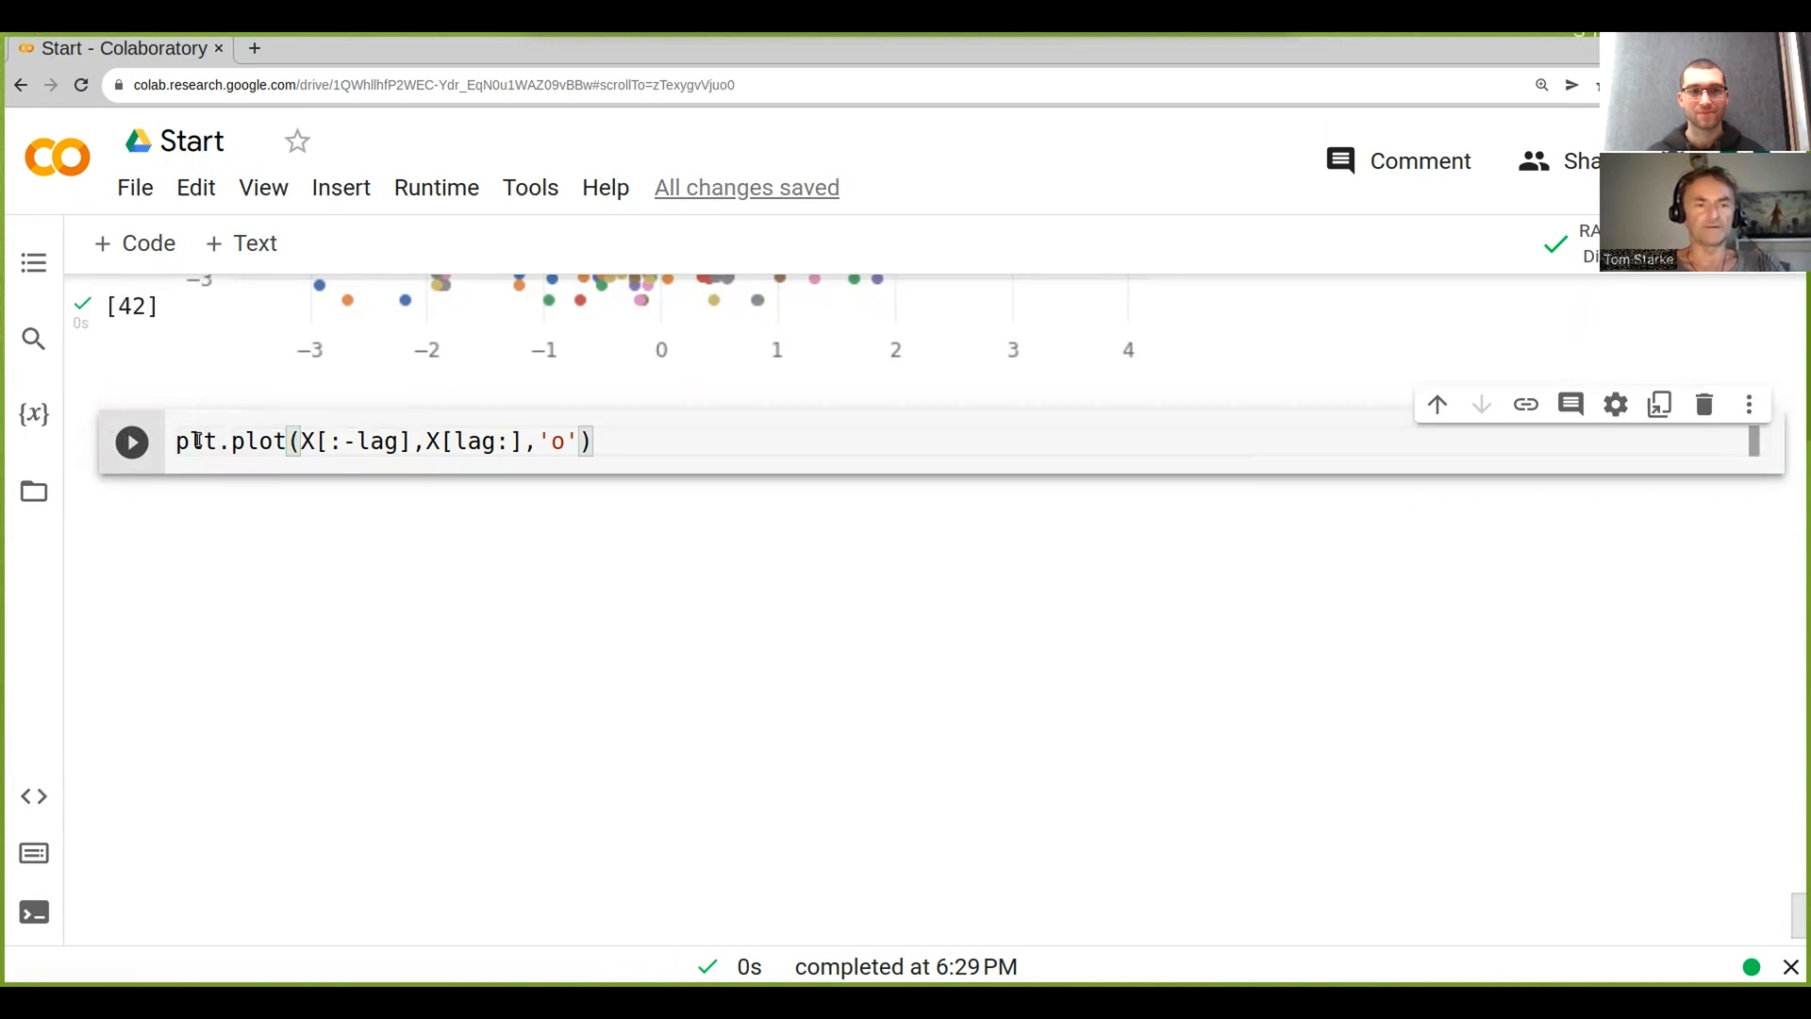
# - Add lag = 1 to the new cell and run it to draw the lag-1 scatter
pyautogui.write('lag')
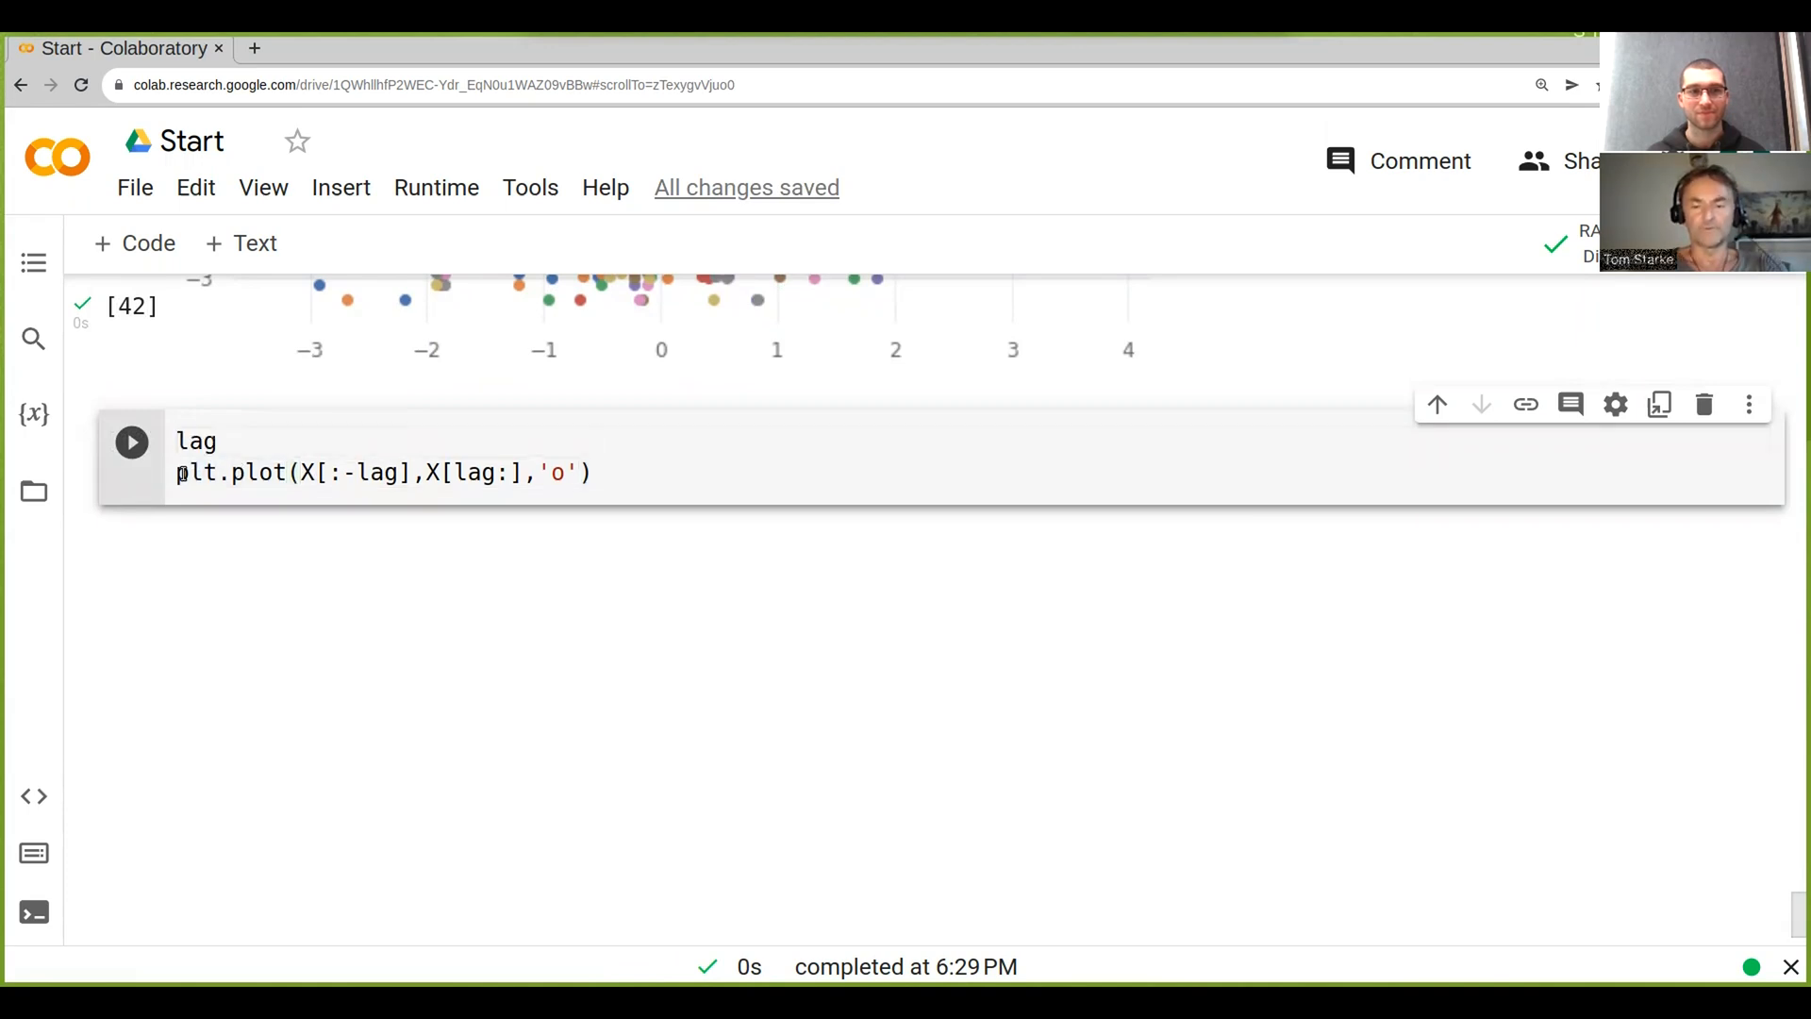
pyautogui.write('=1')
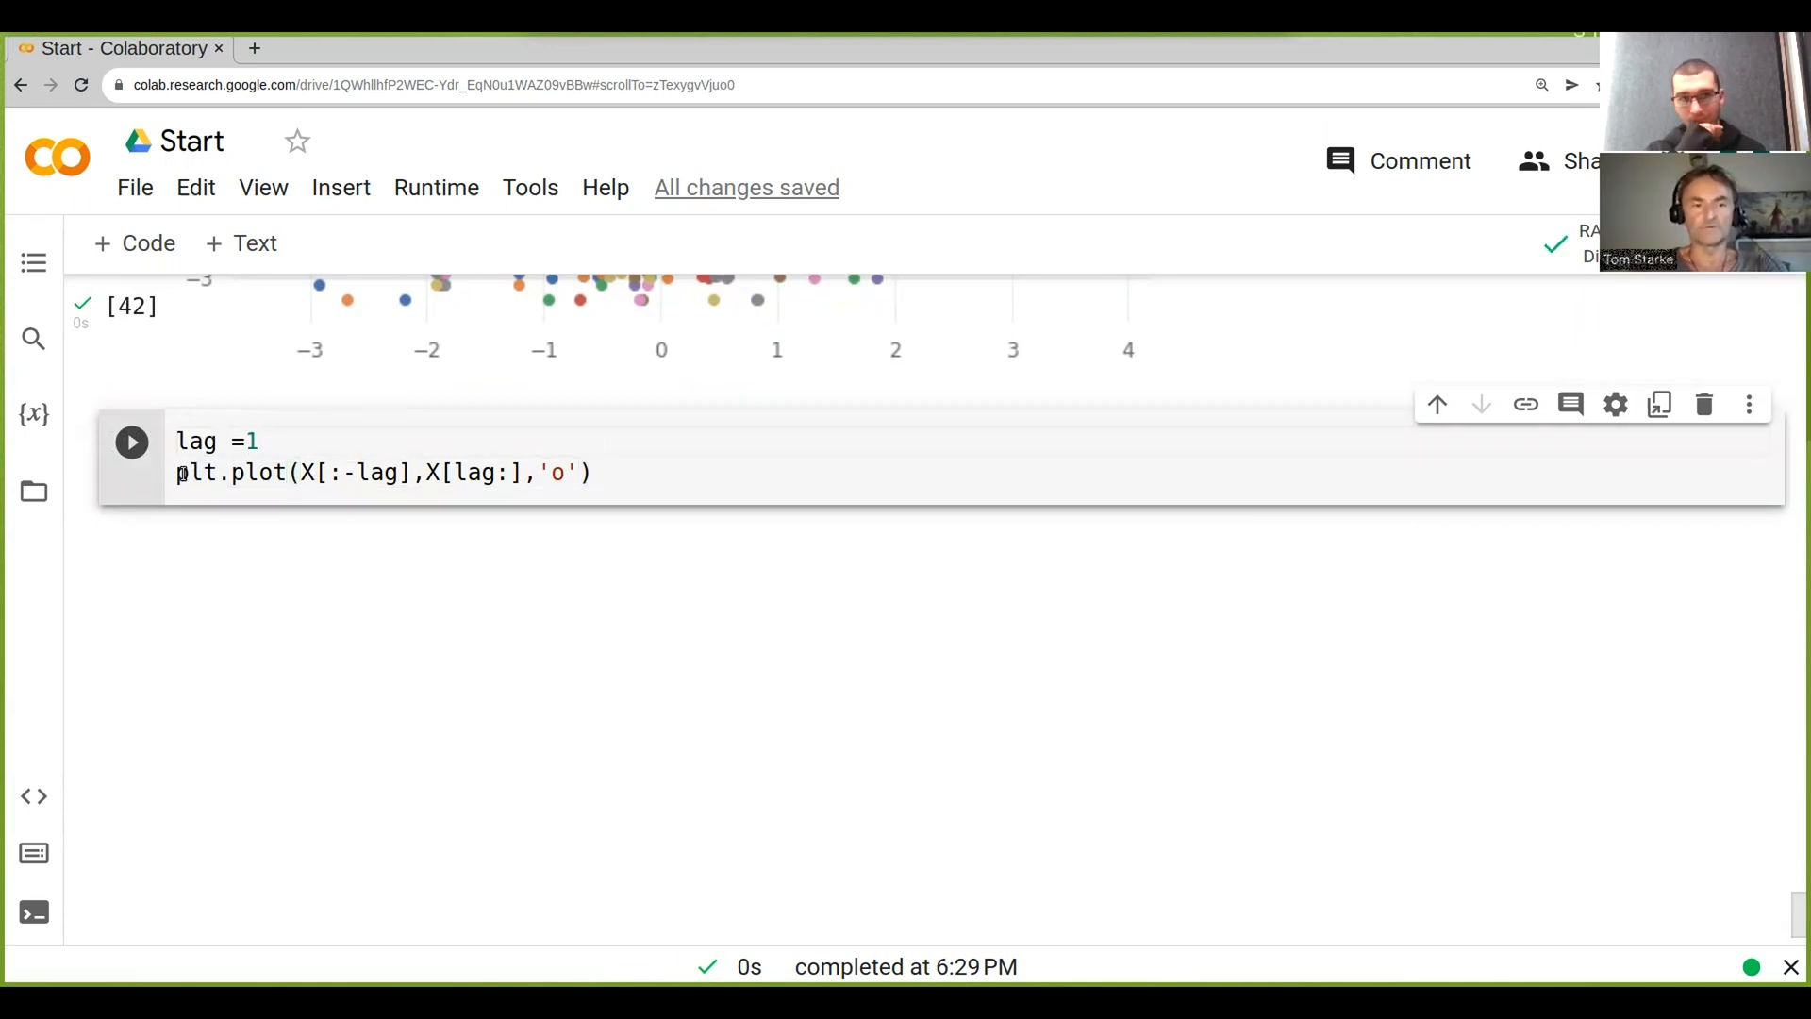
pyautogui.press('Backspace')
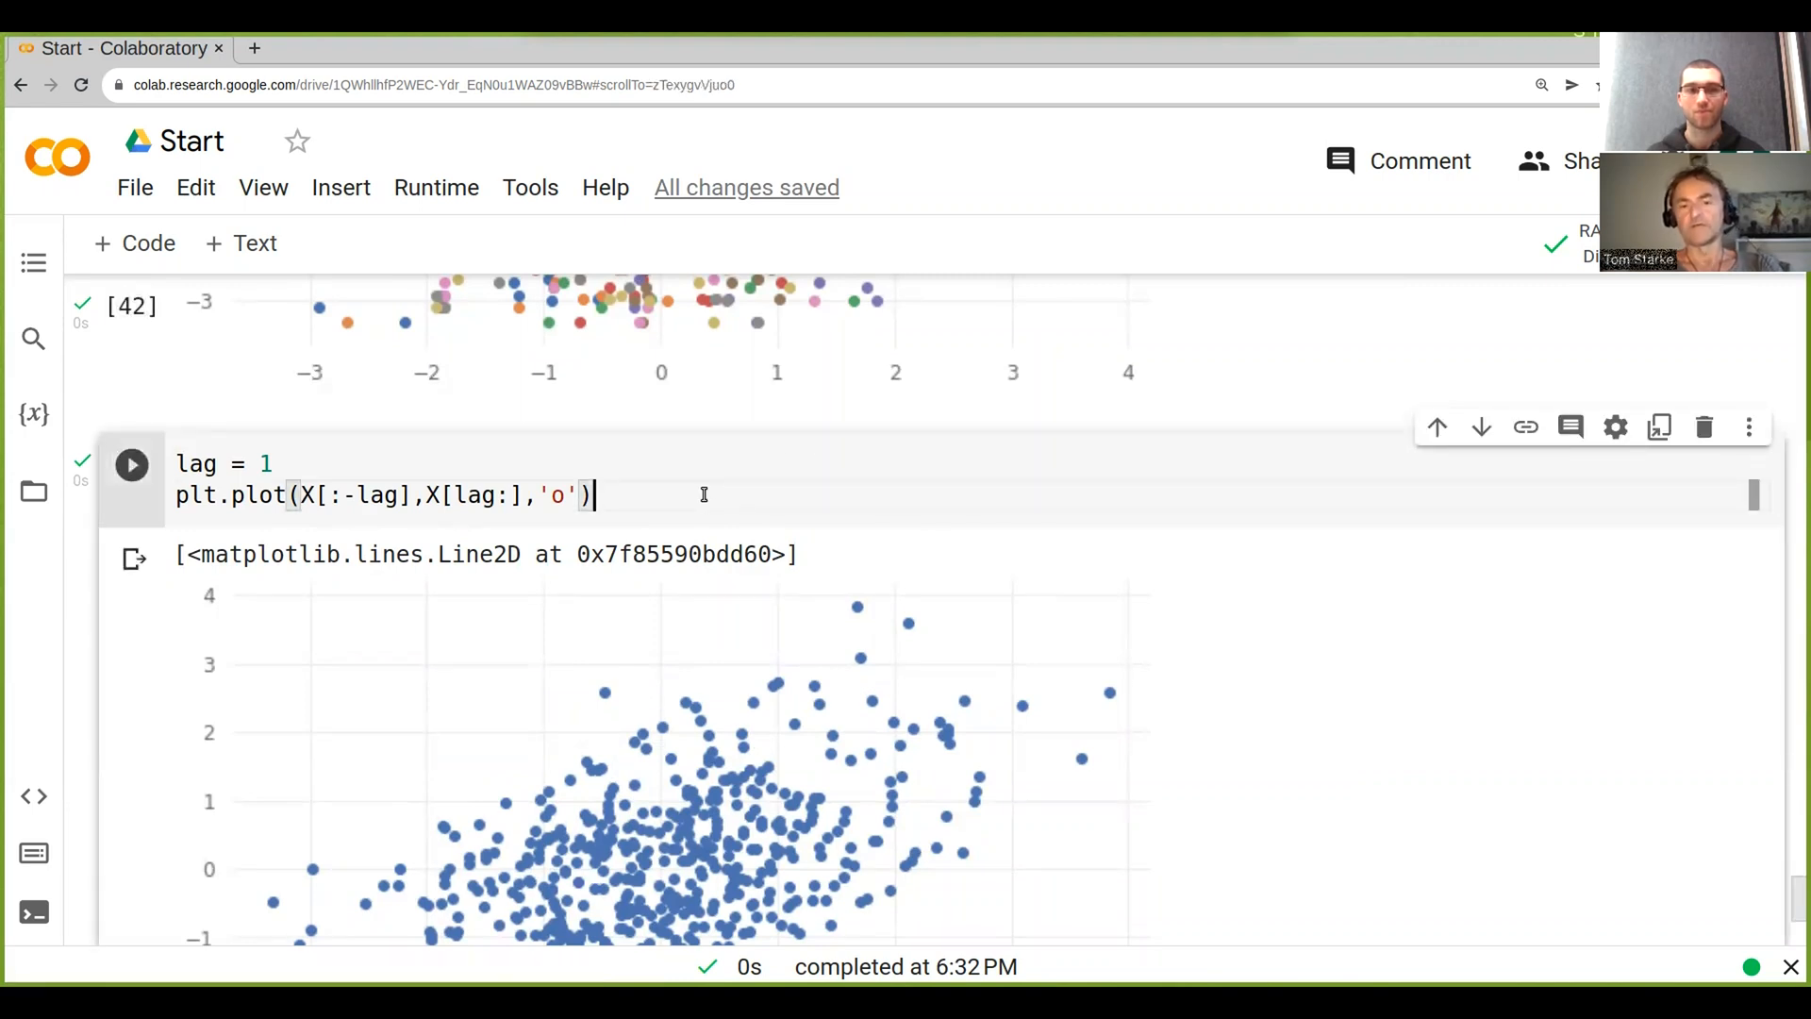
pyautogui.scroll(-3)
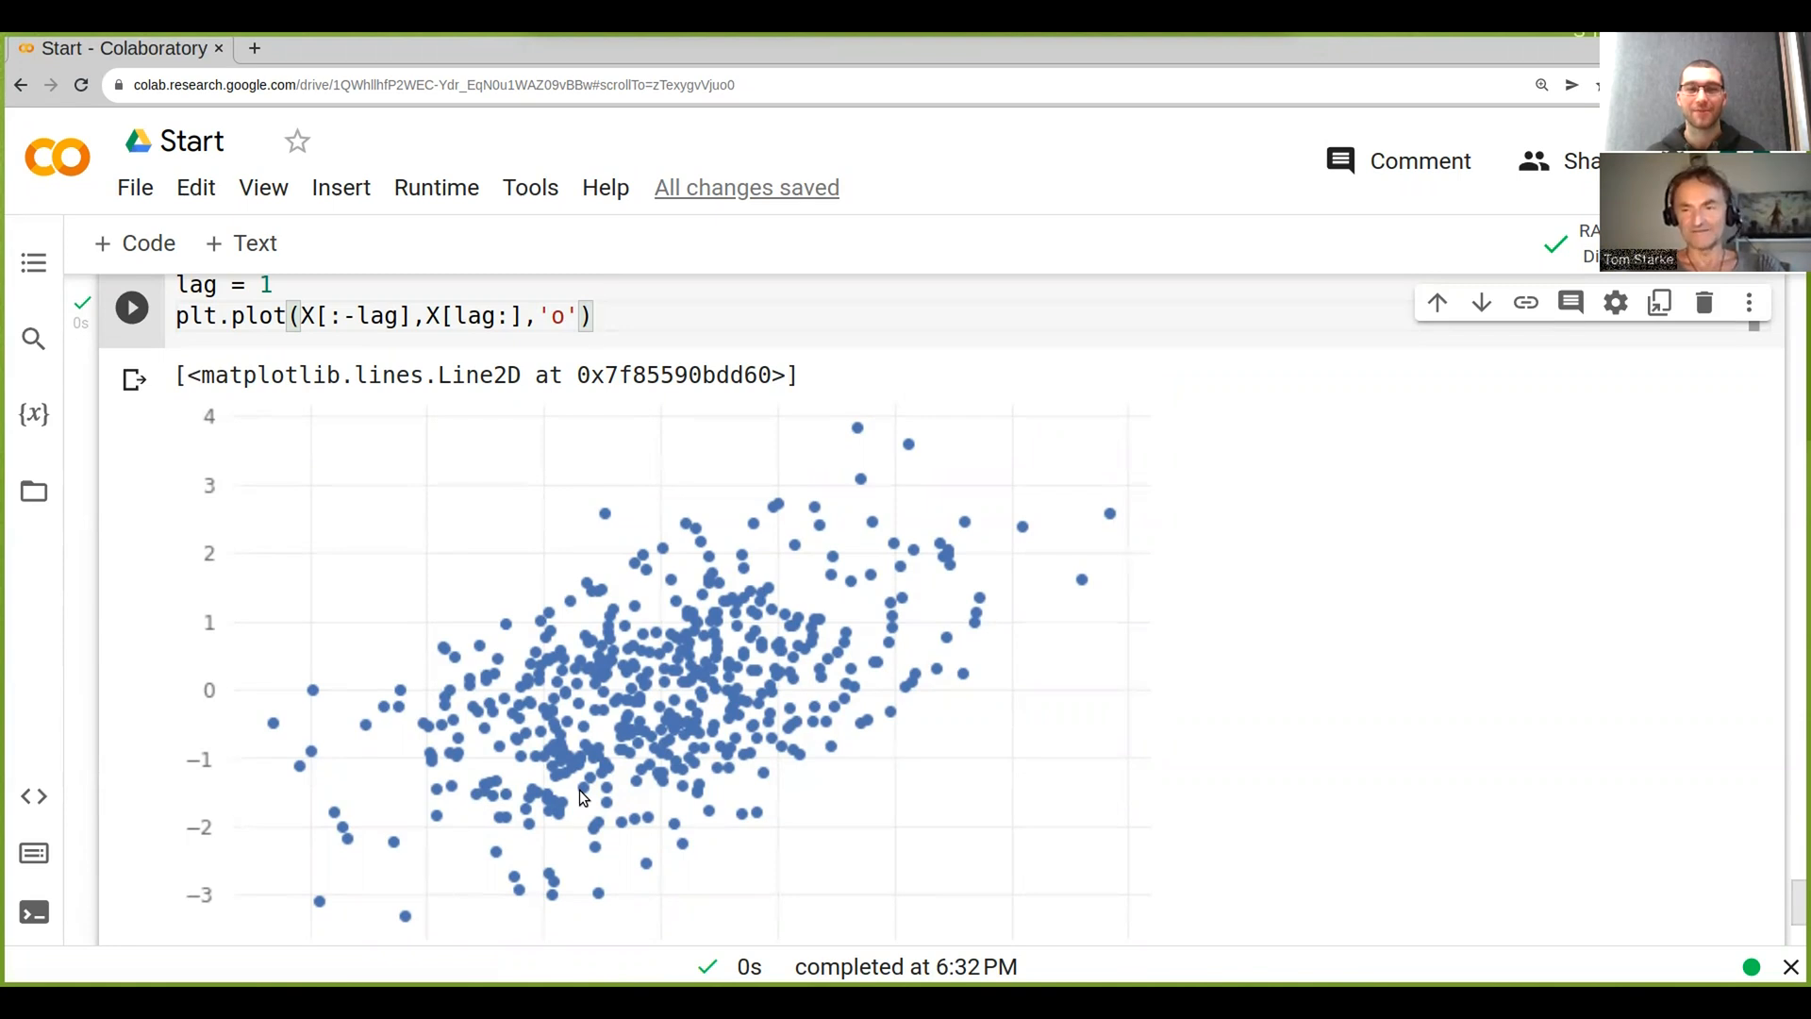
pyautogui.scroll(-3)
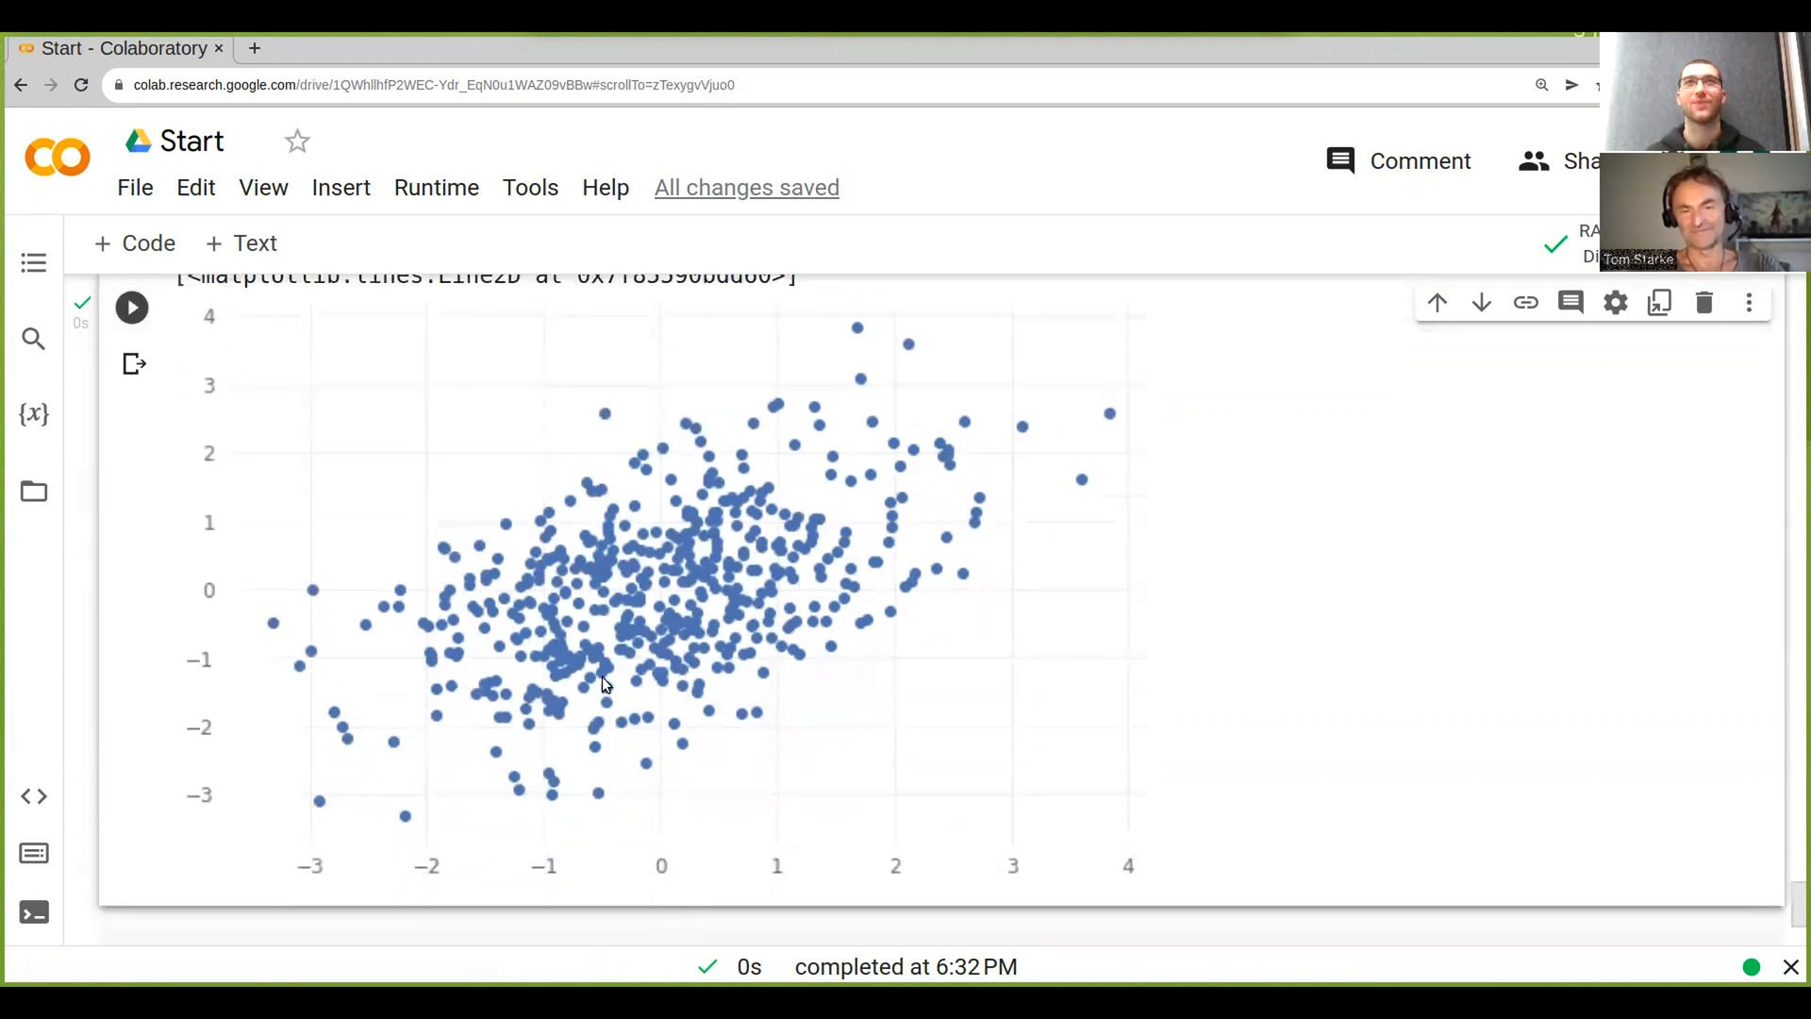
pyautogui.moveTo(573, 652)
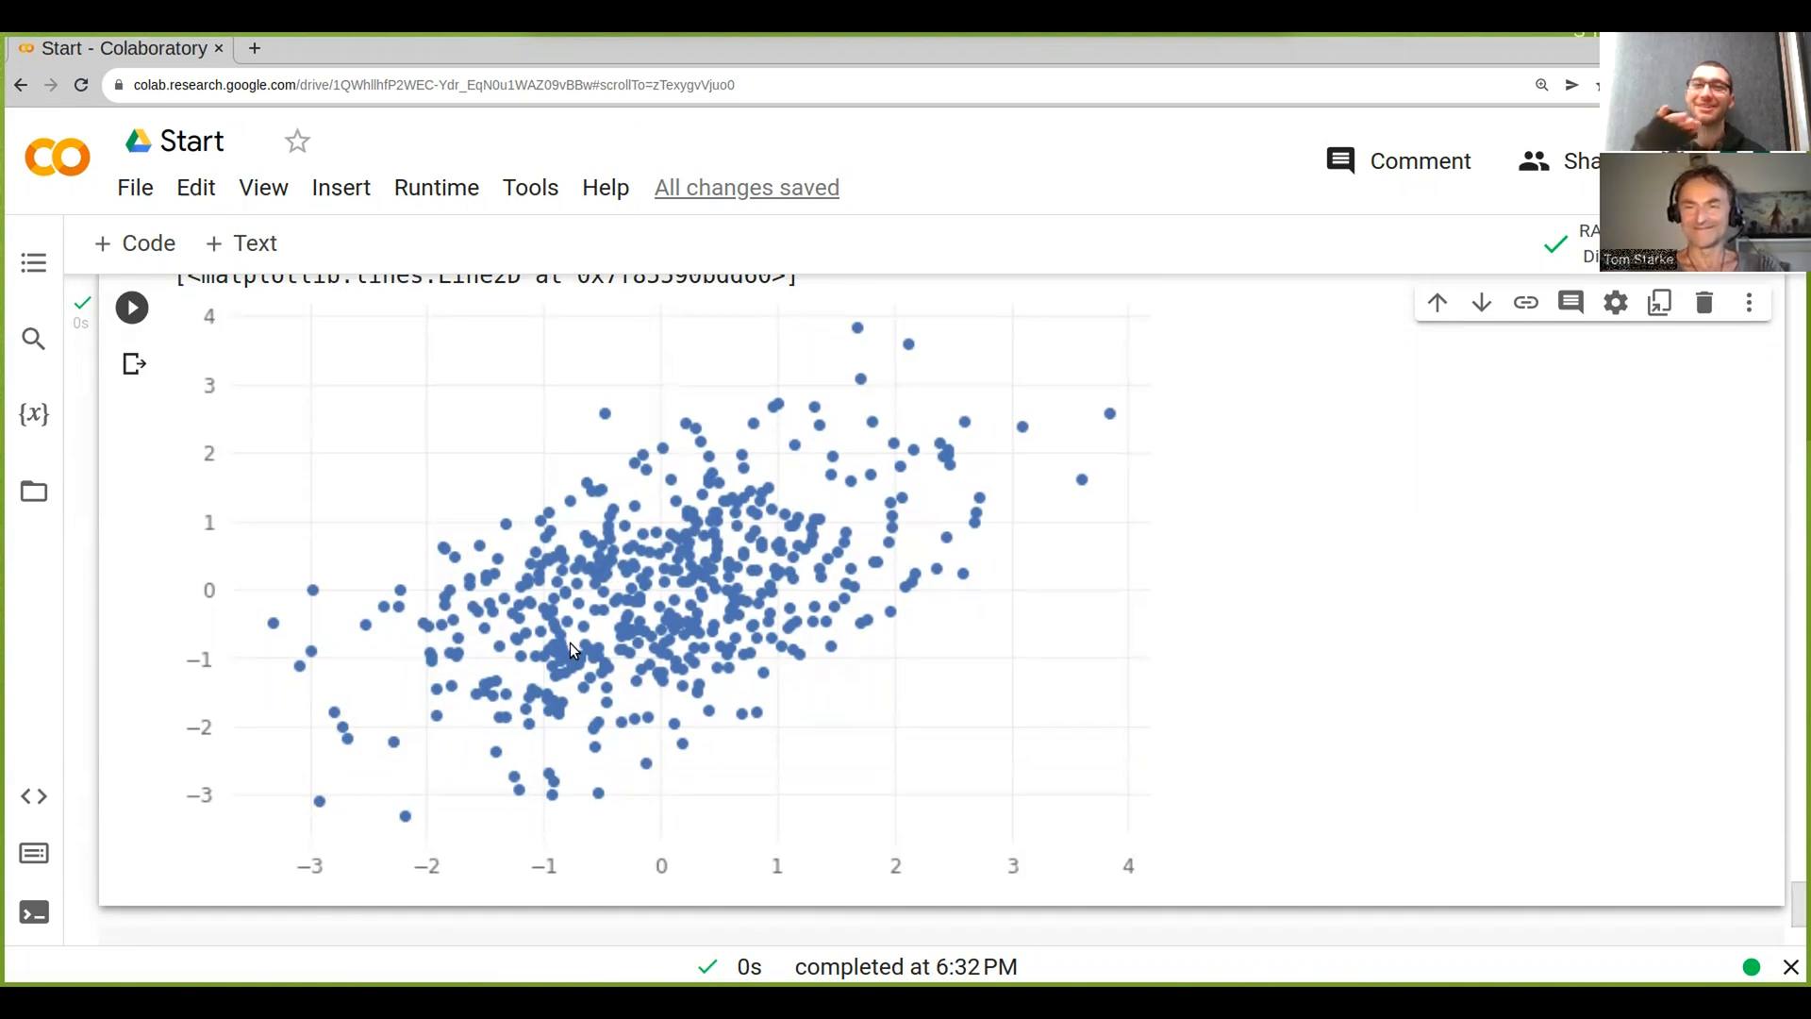
pyautogui.moveTo(552, 653)
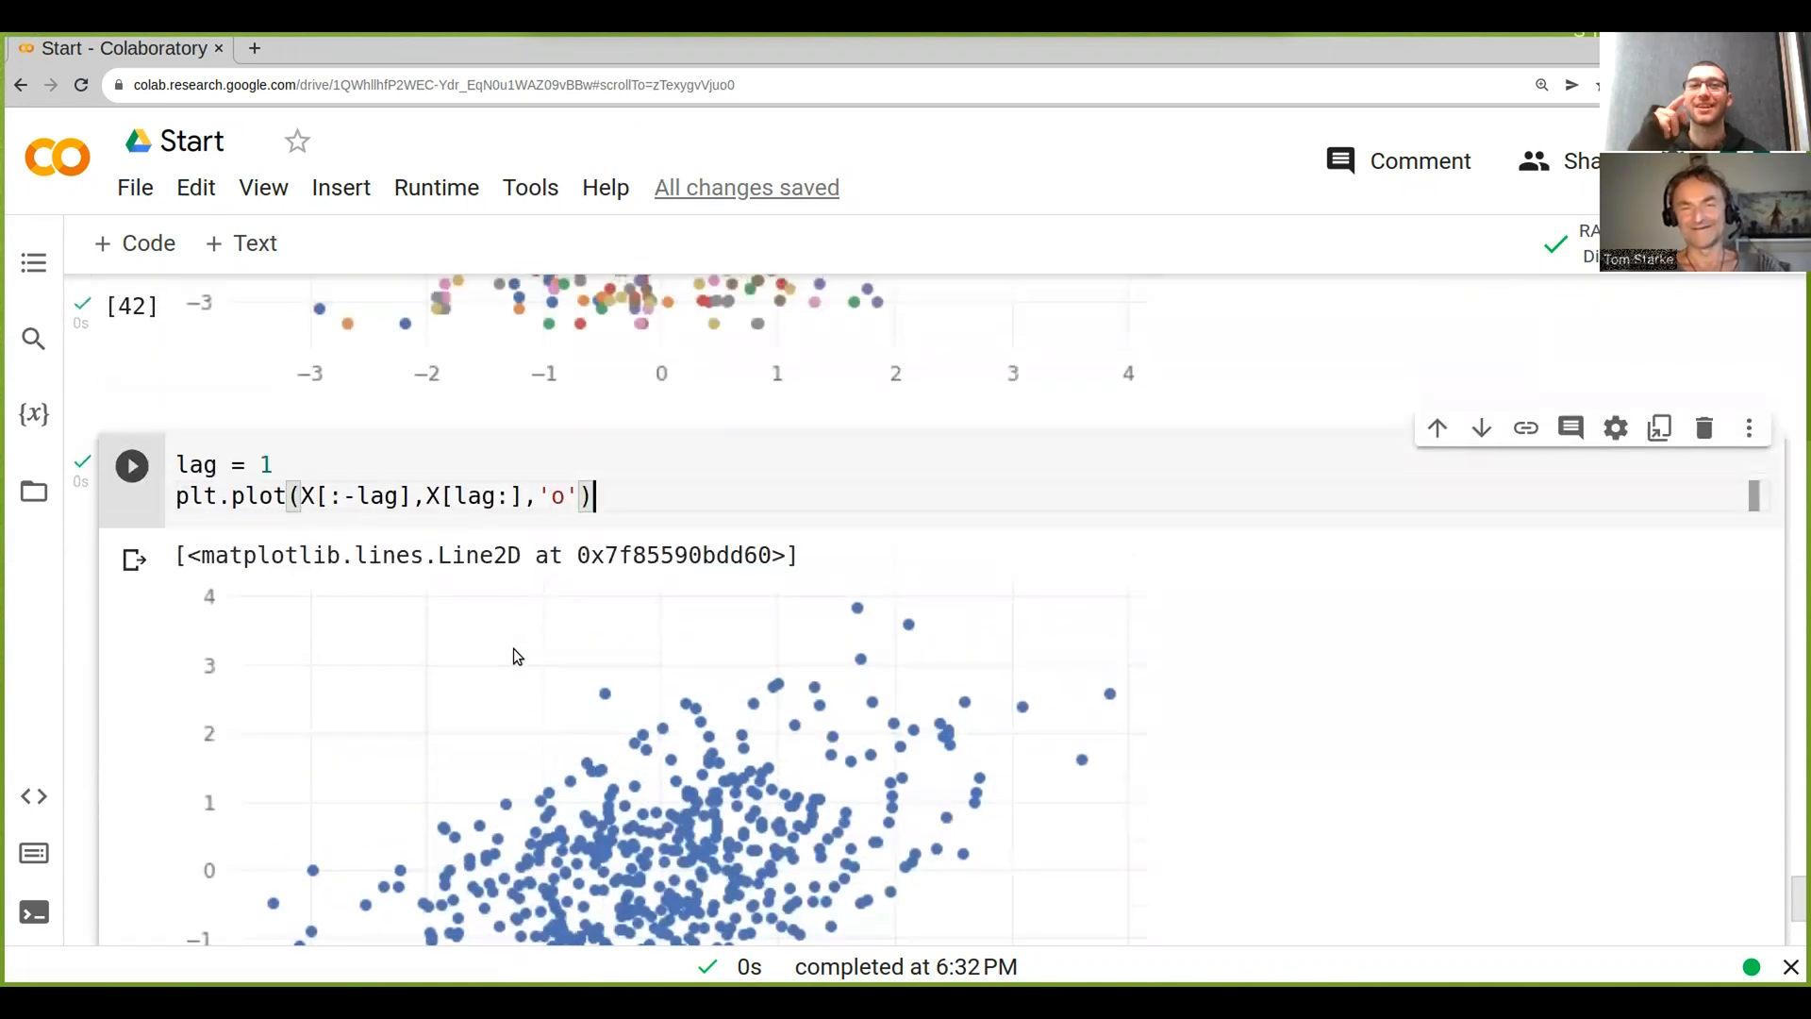
pyautogui.scroll(-3)
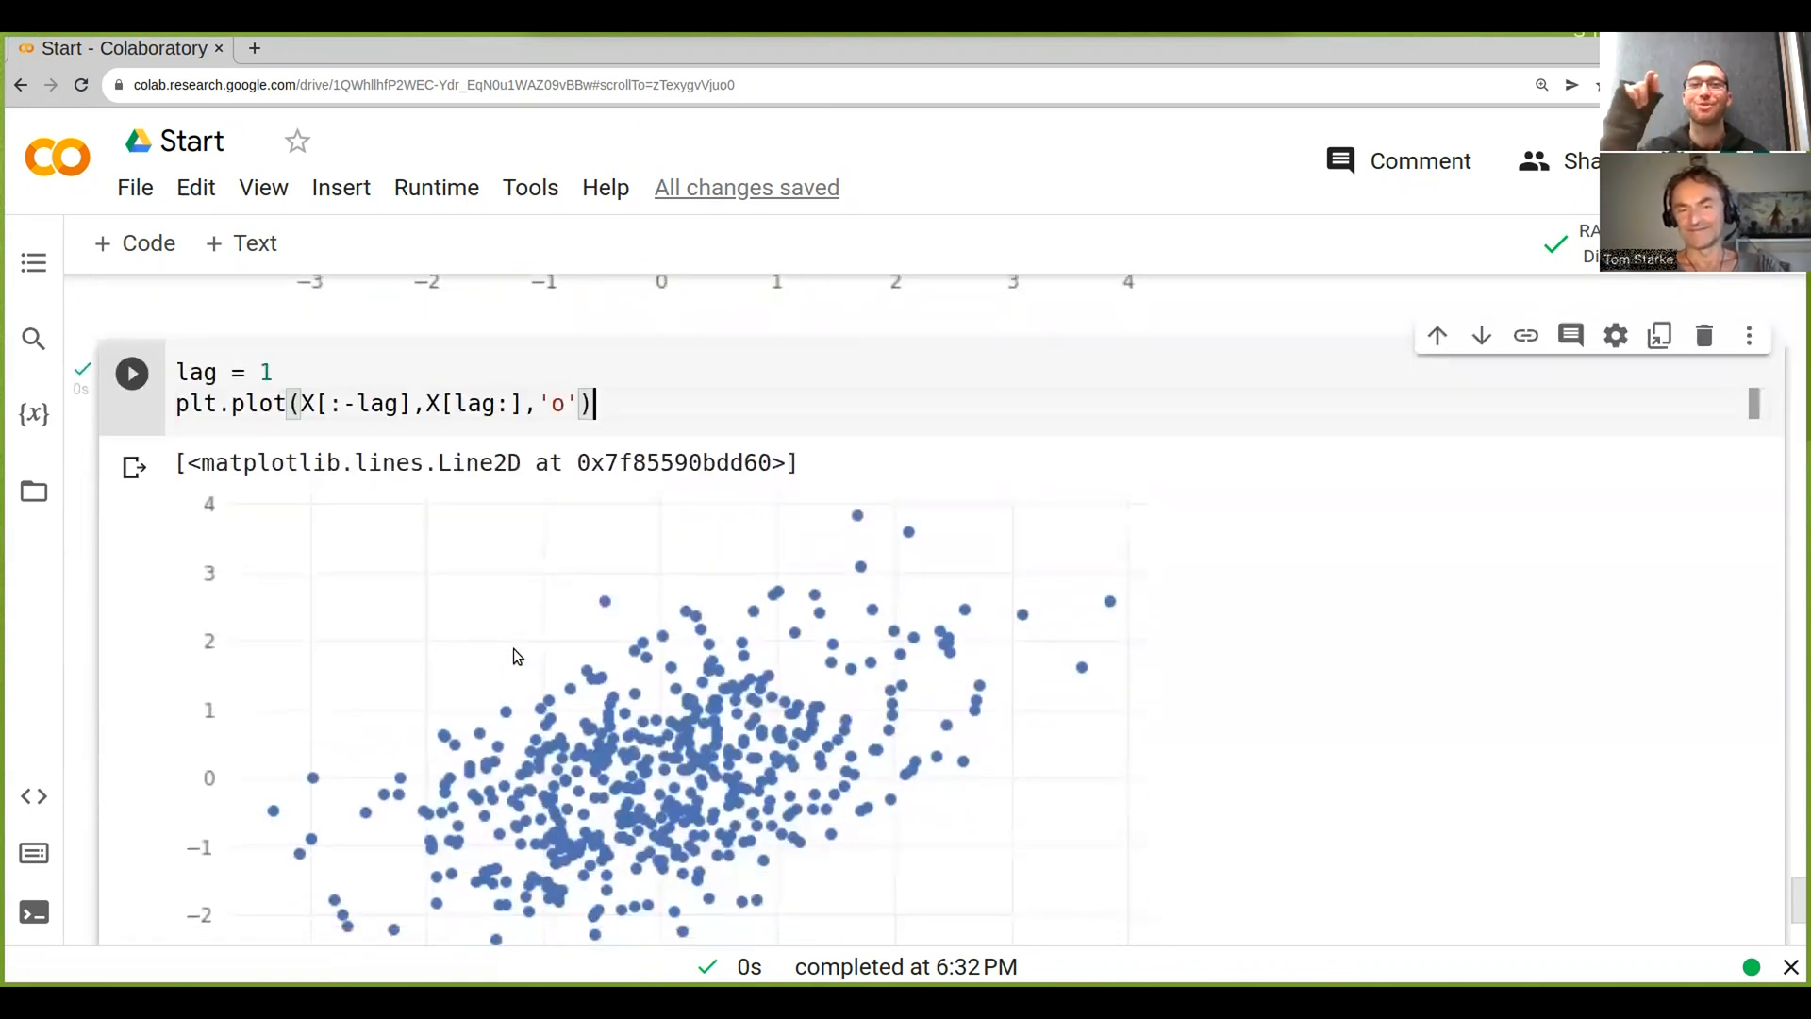
pyautogui.scroll(-3)
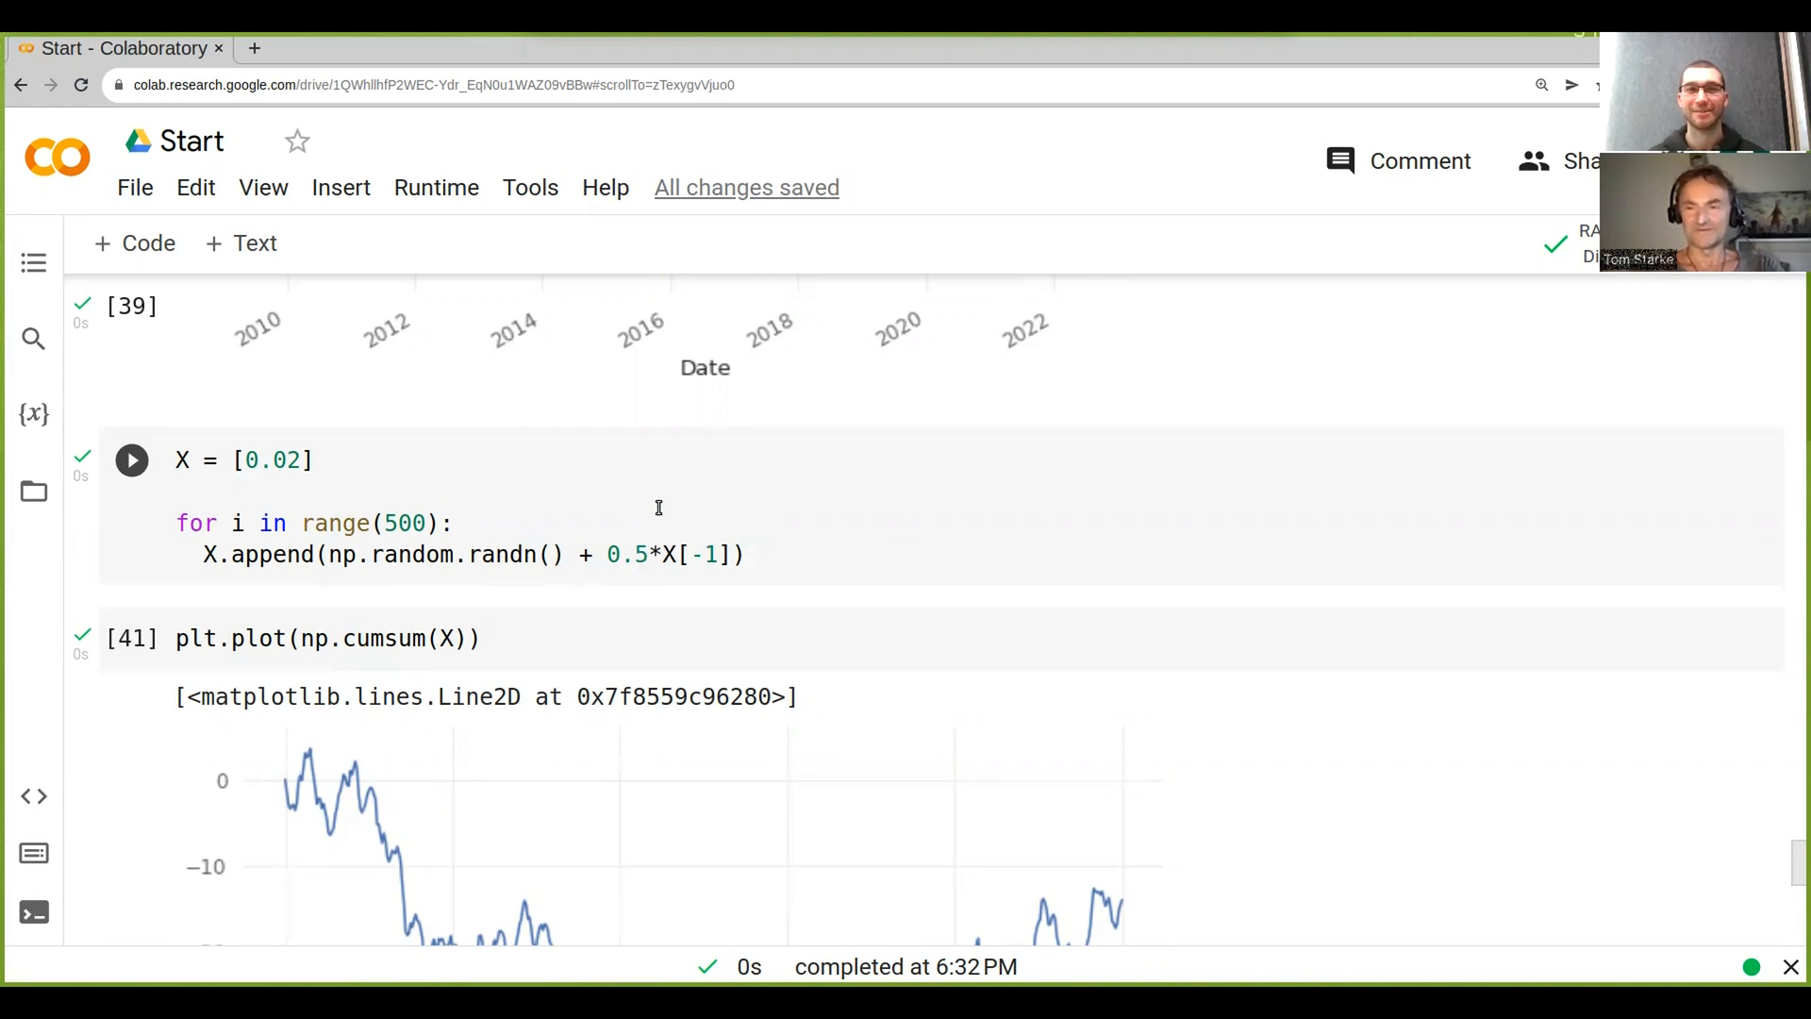
pyautogui.scroll(-3)
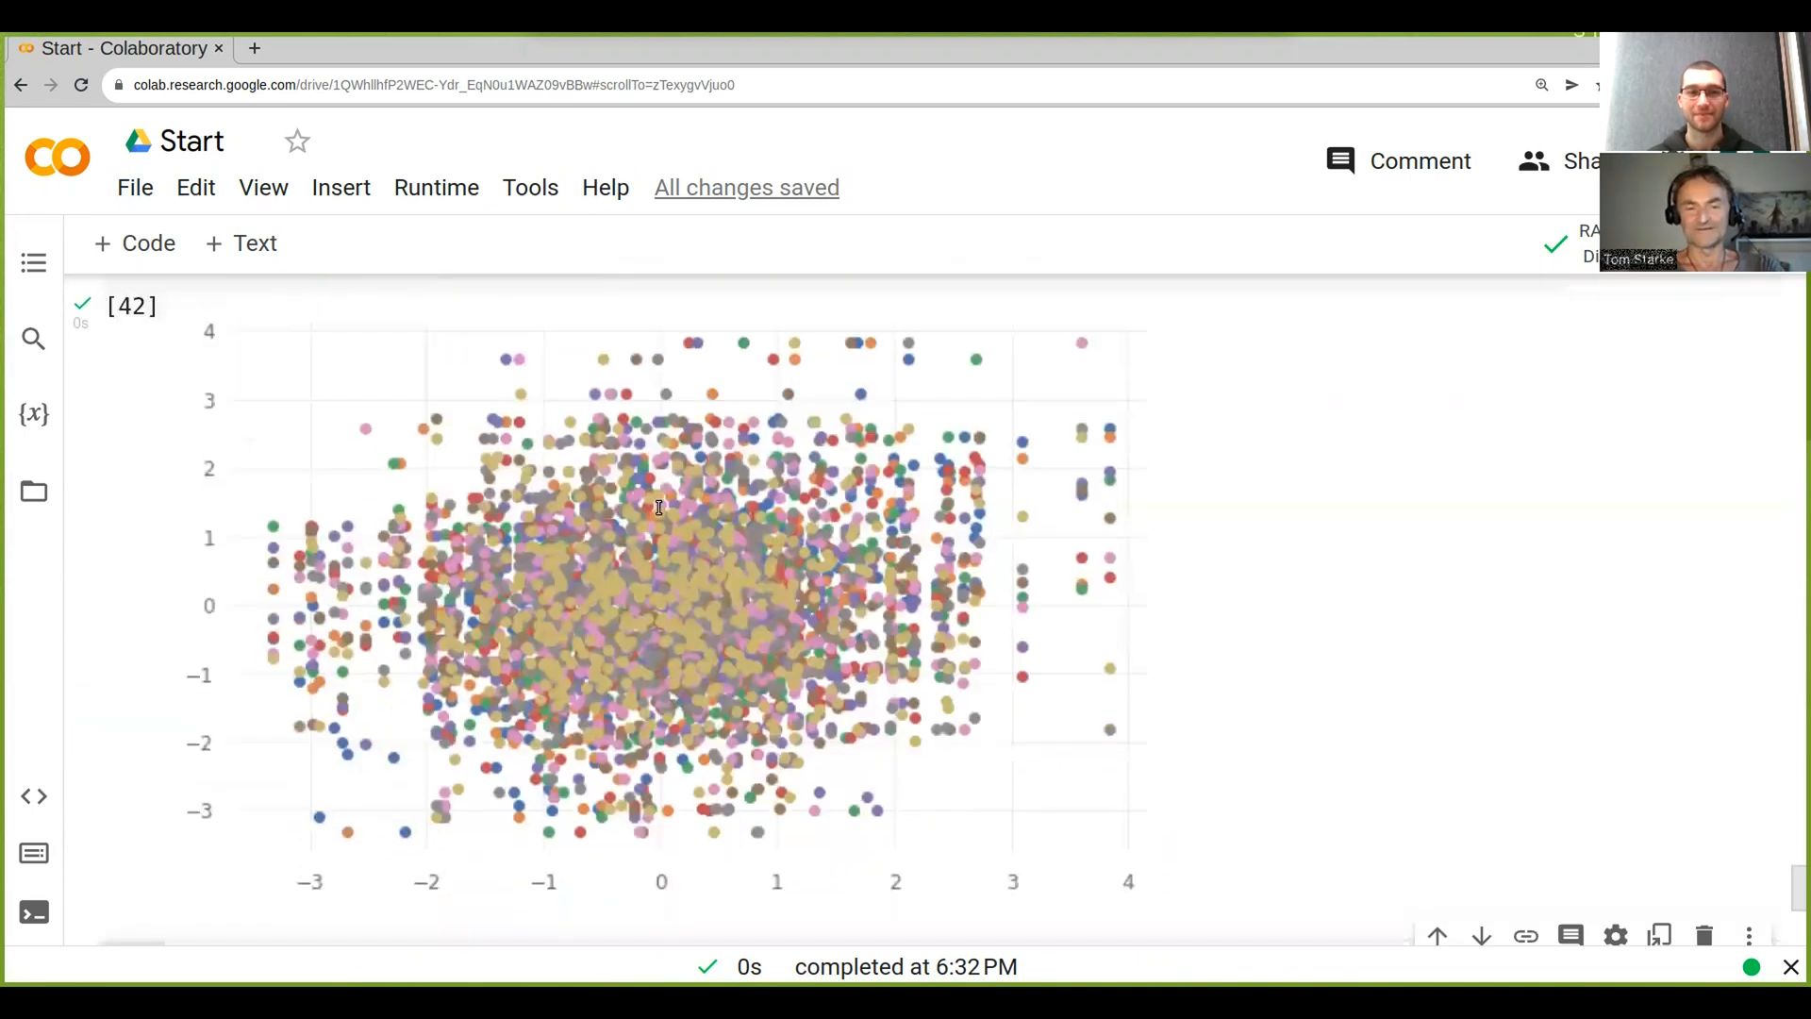
pyautogui.scroll(-3)
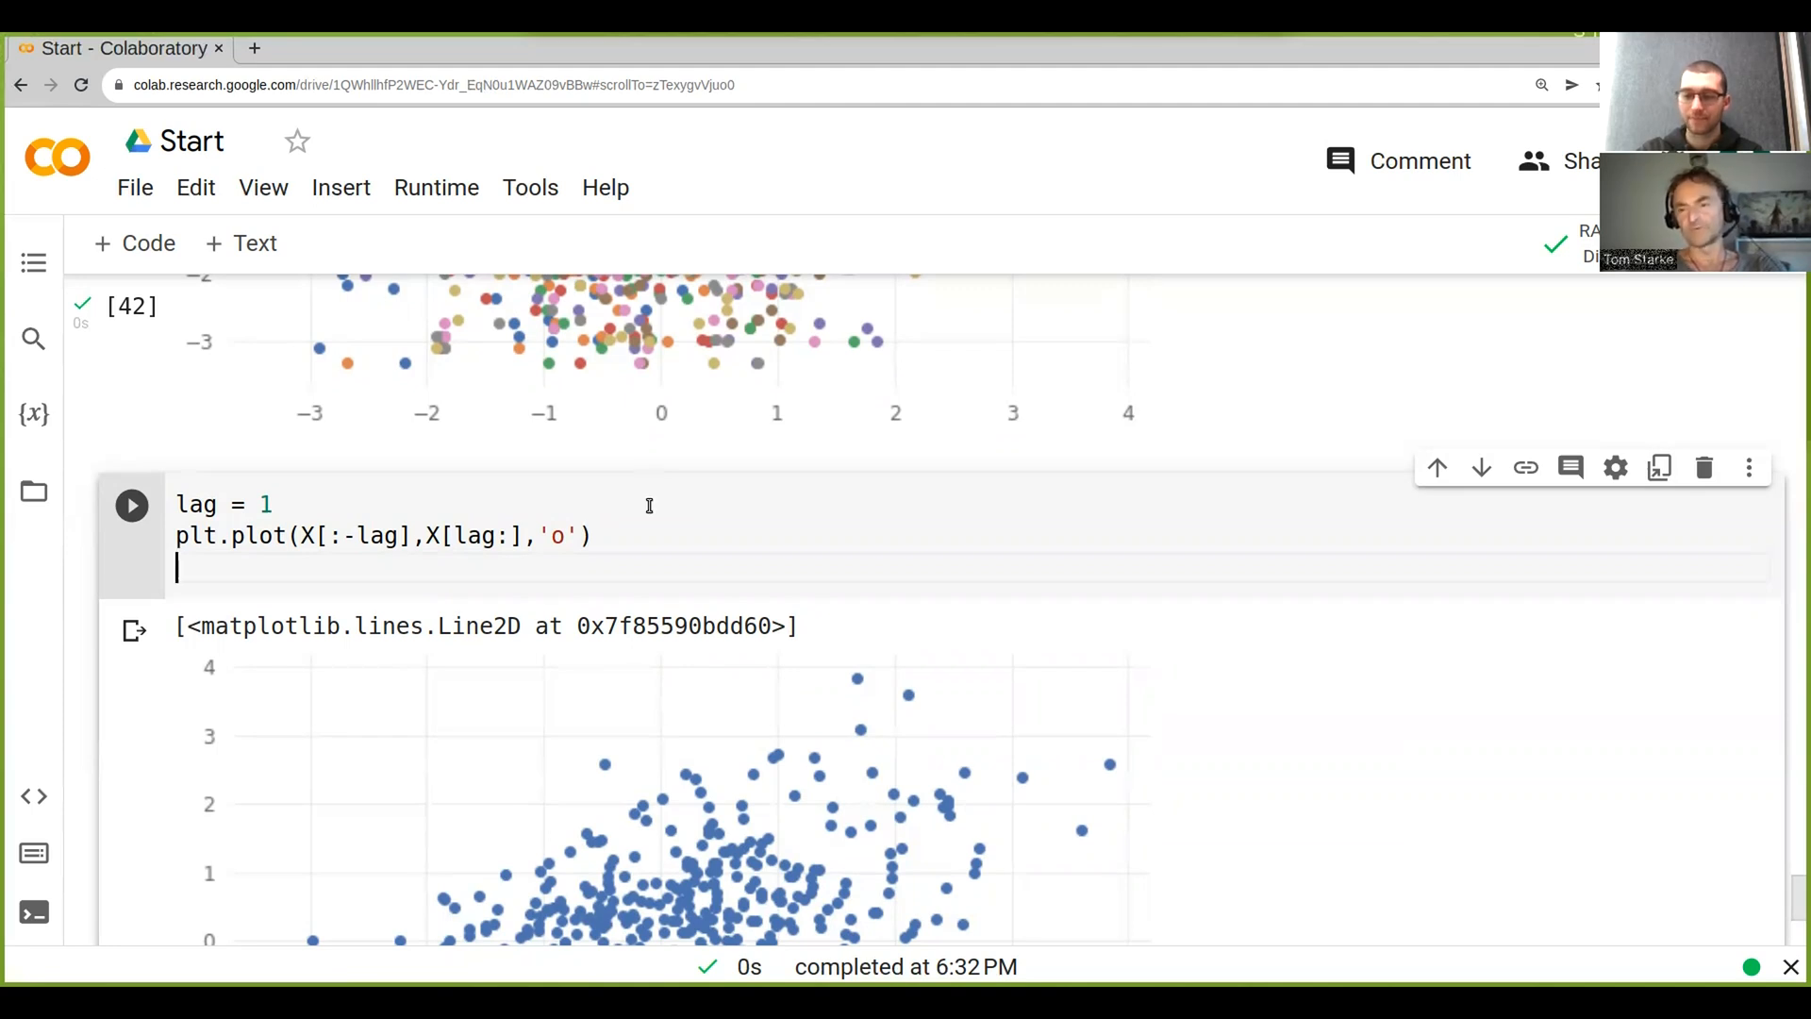
pyautogui.moveTo(648, 715)
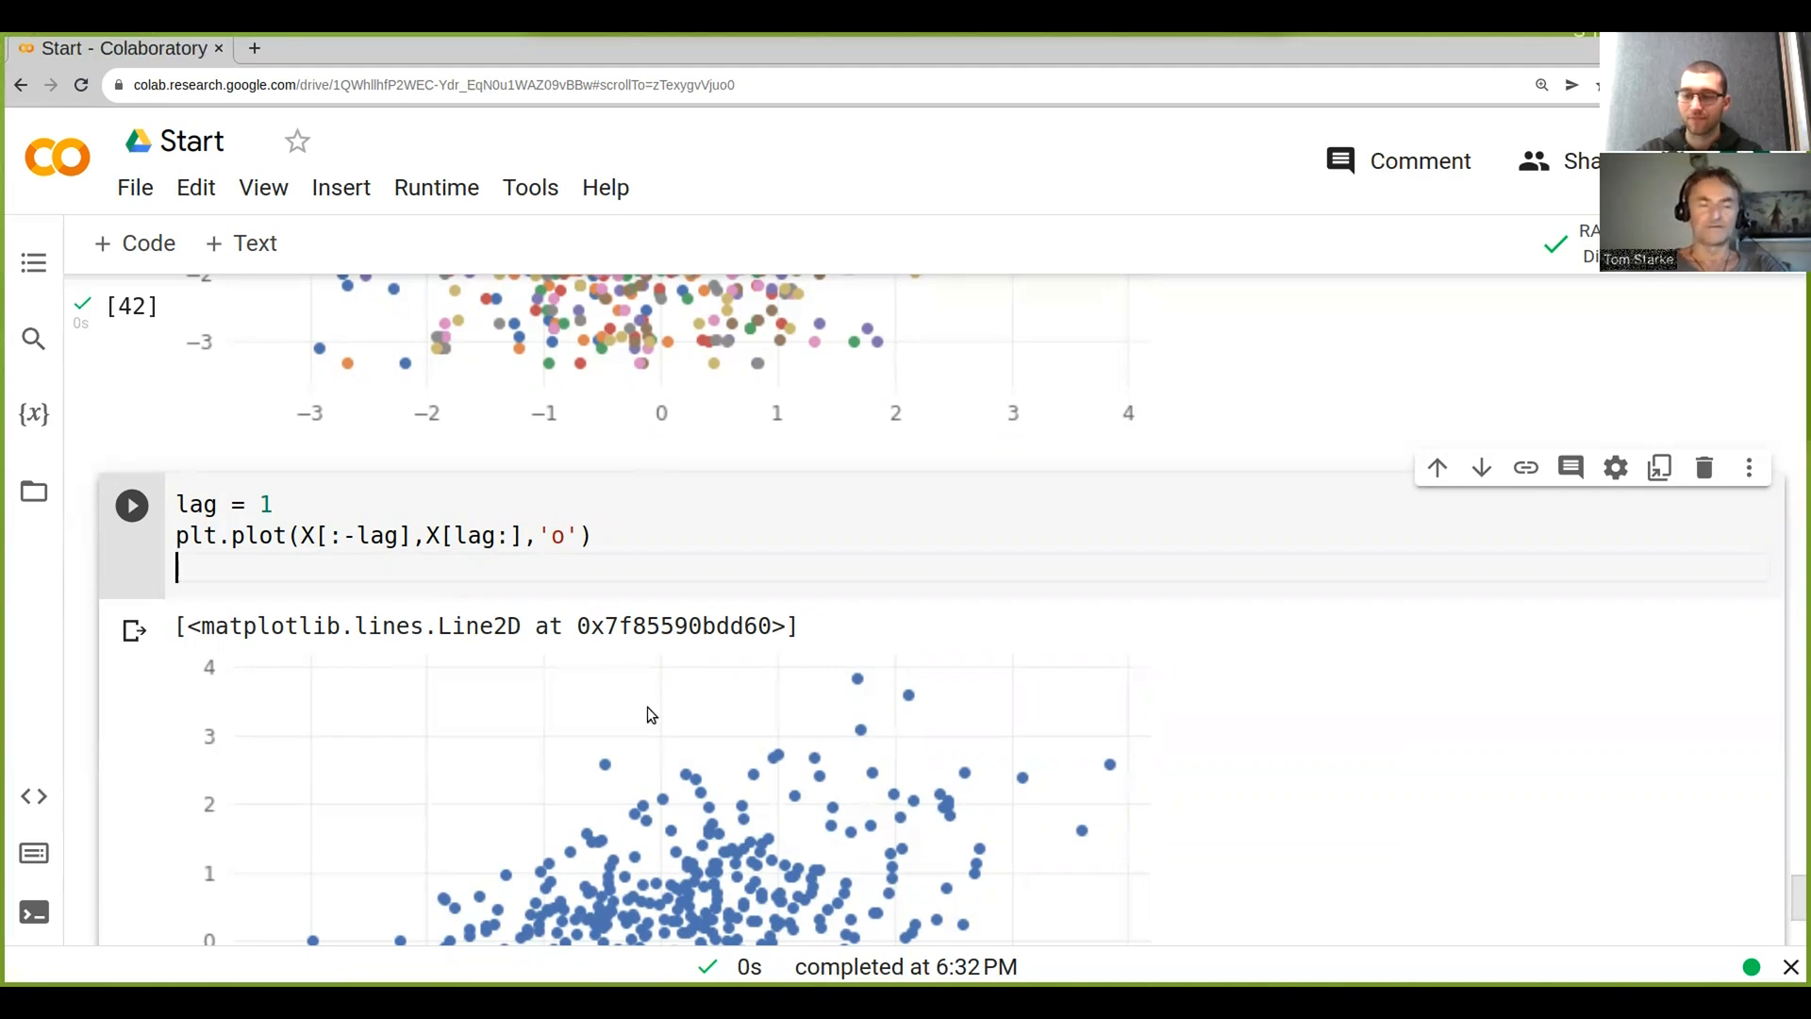
# - Add m = np.polyfit(X[:-lag],X[lag:],1) to the lag-1 cell and dismiss the documentation popup
pyautogui.write('m =')
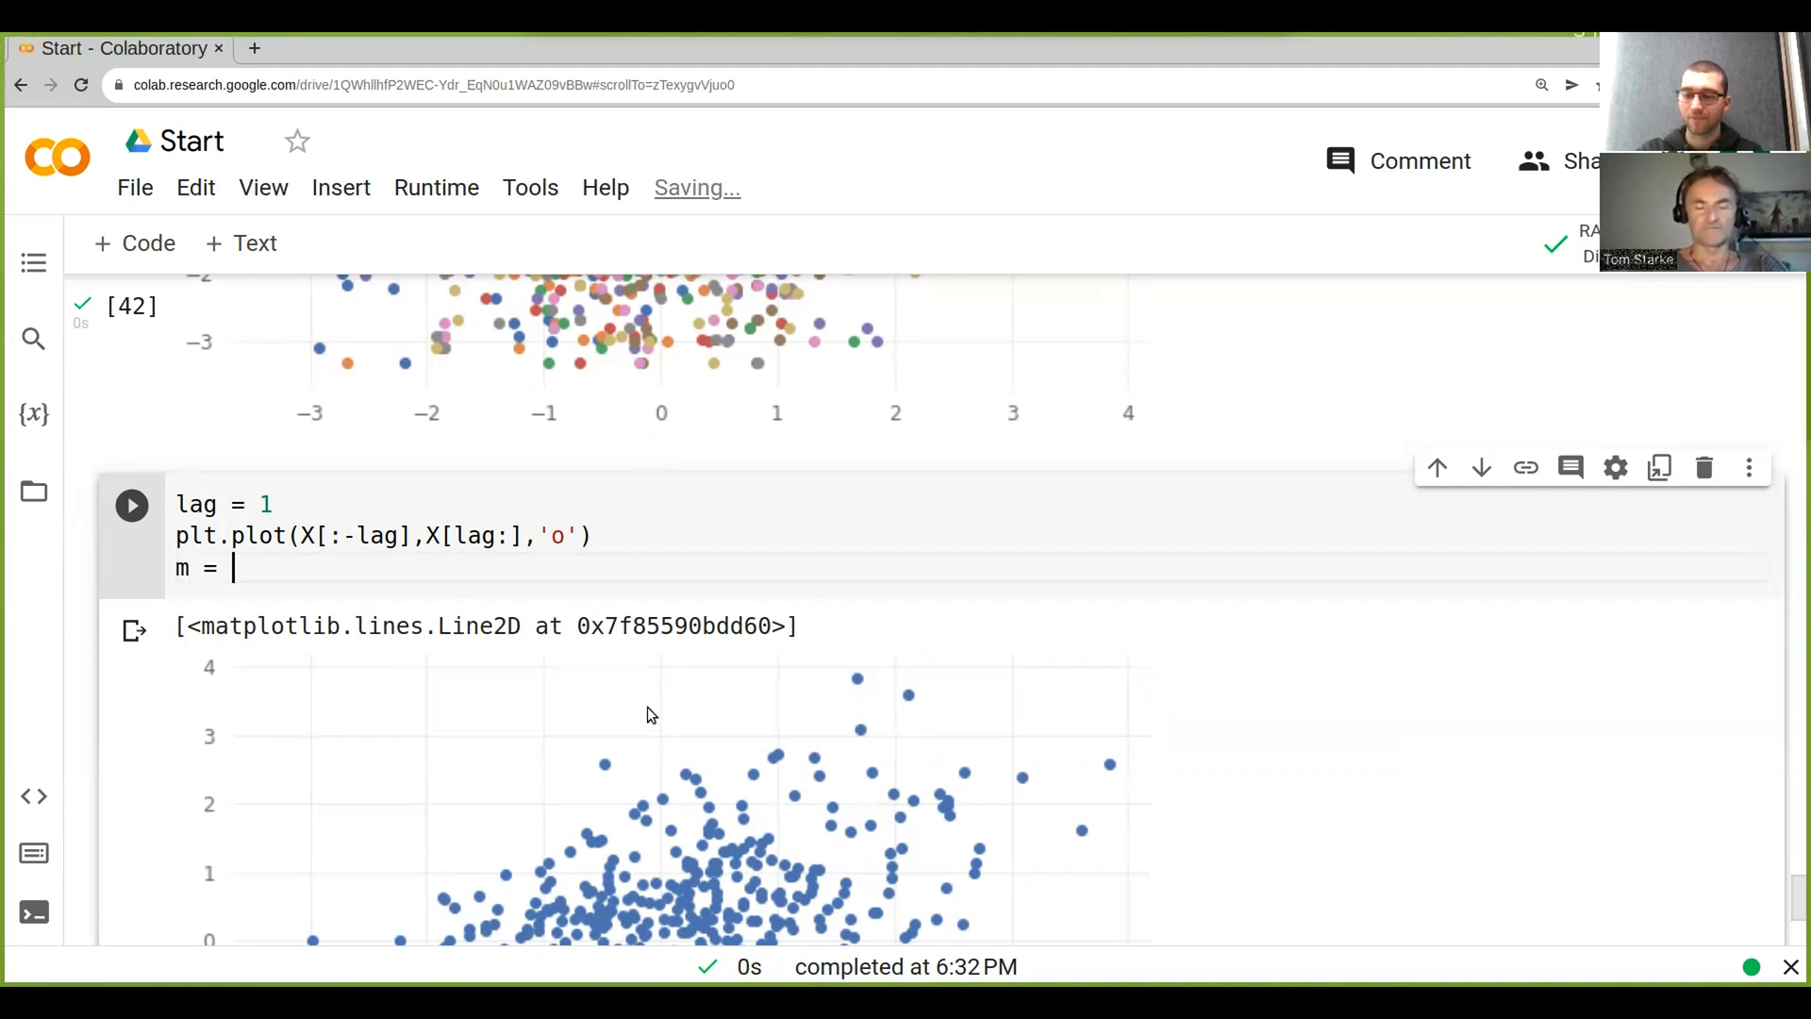
pyautogui.write('np')
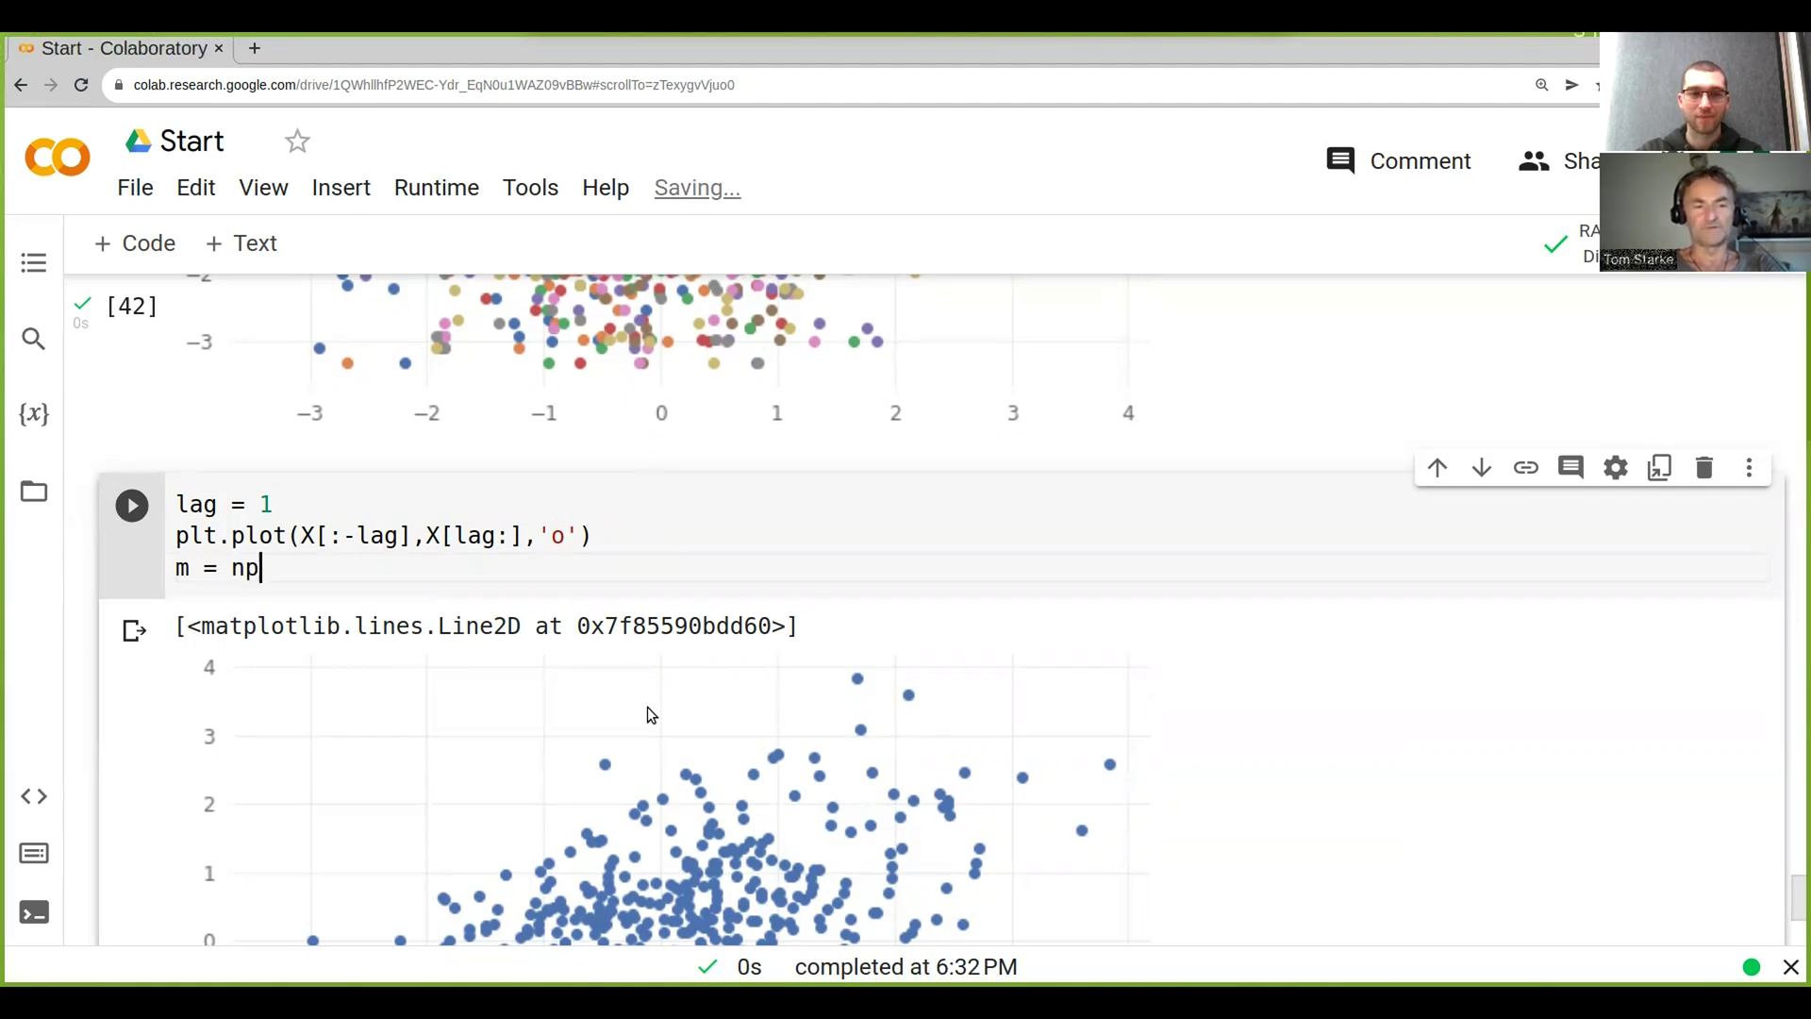
pyautogui.write('.polyfit(')
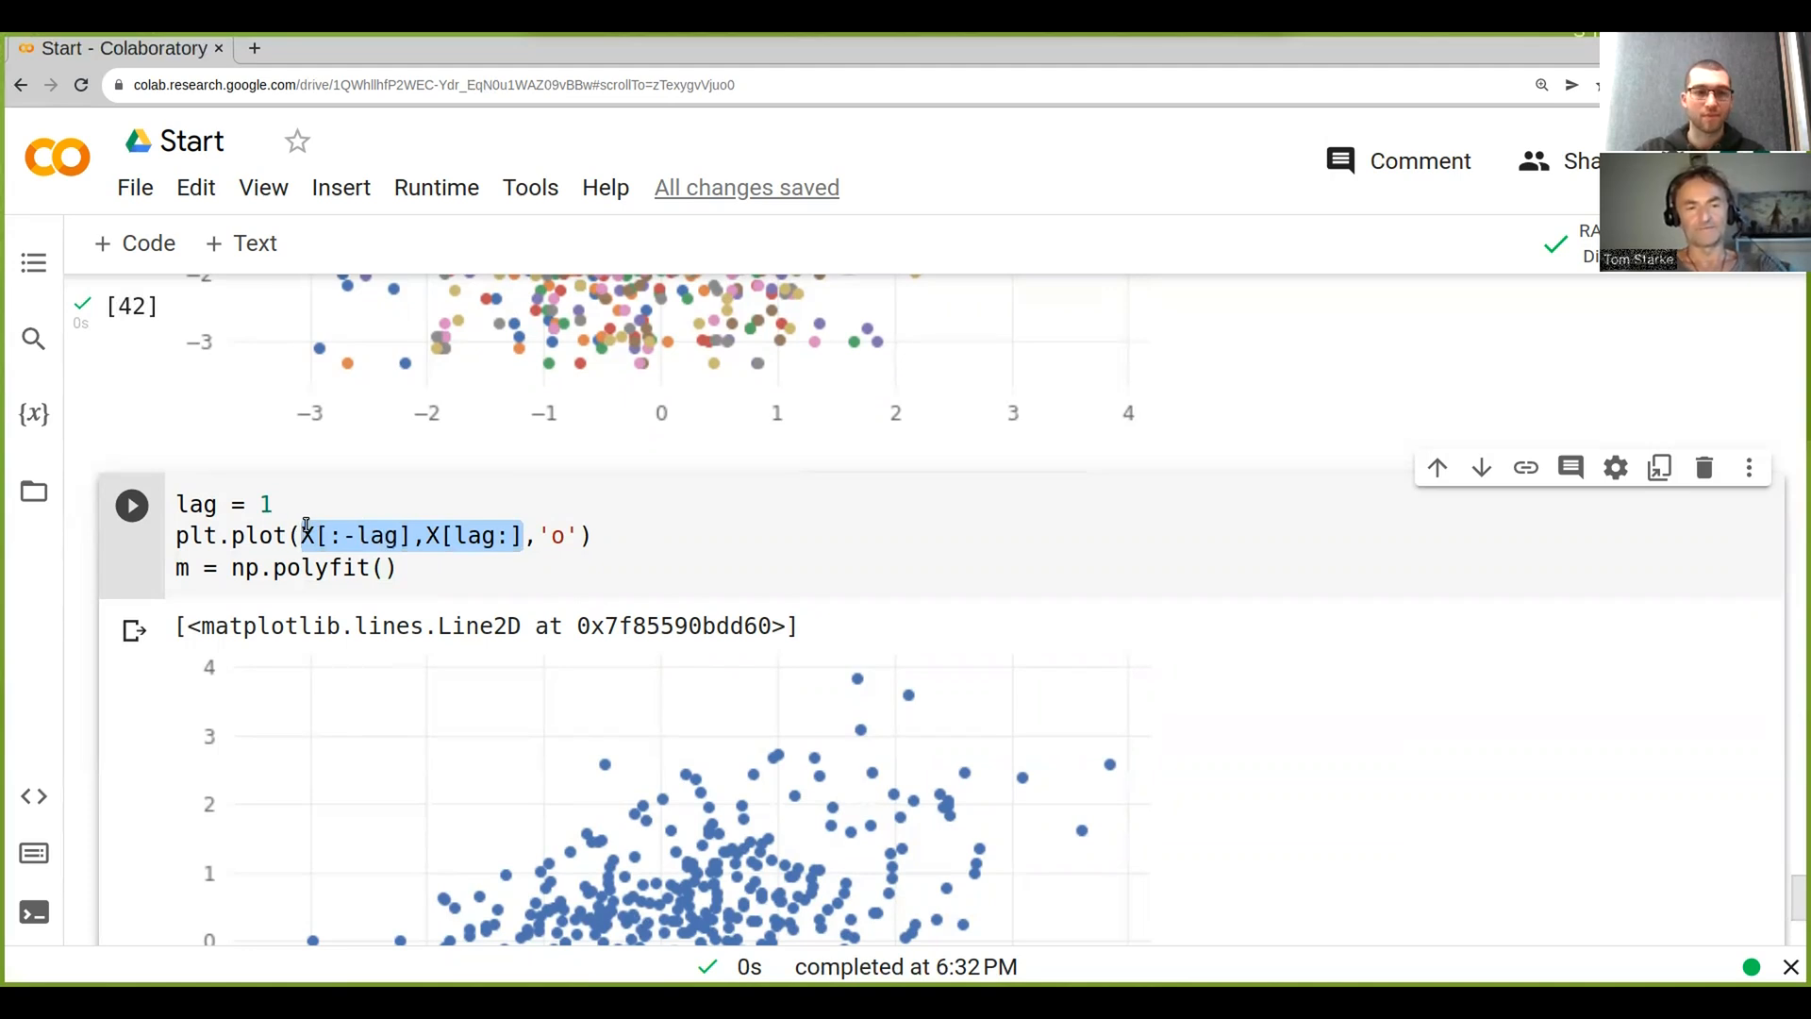
pyautogui.write('X[:-lag],X[lag:]')
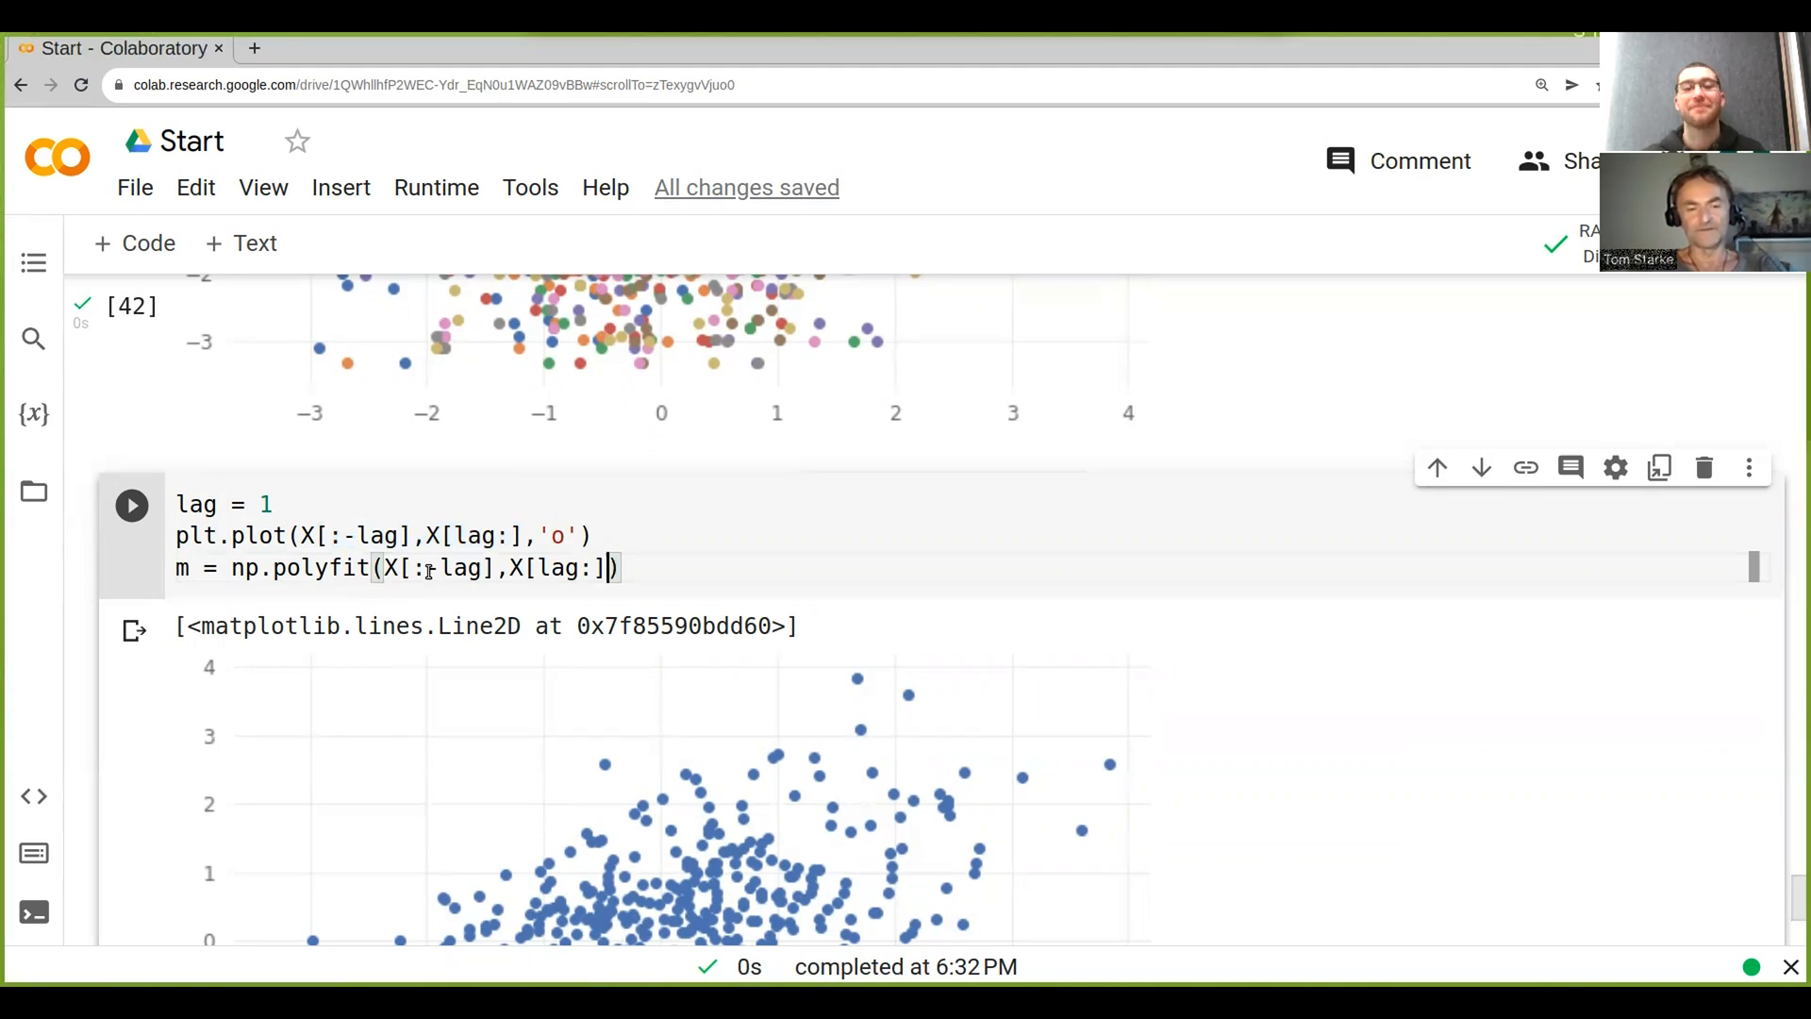
pyautogui.write(',1')
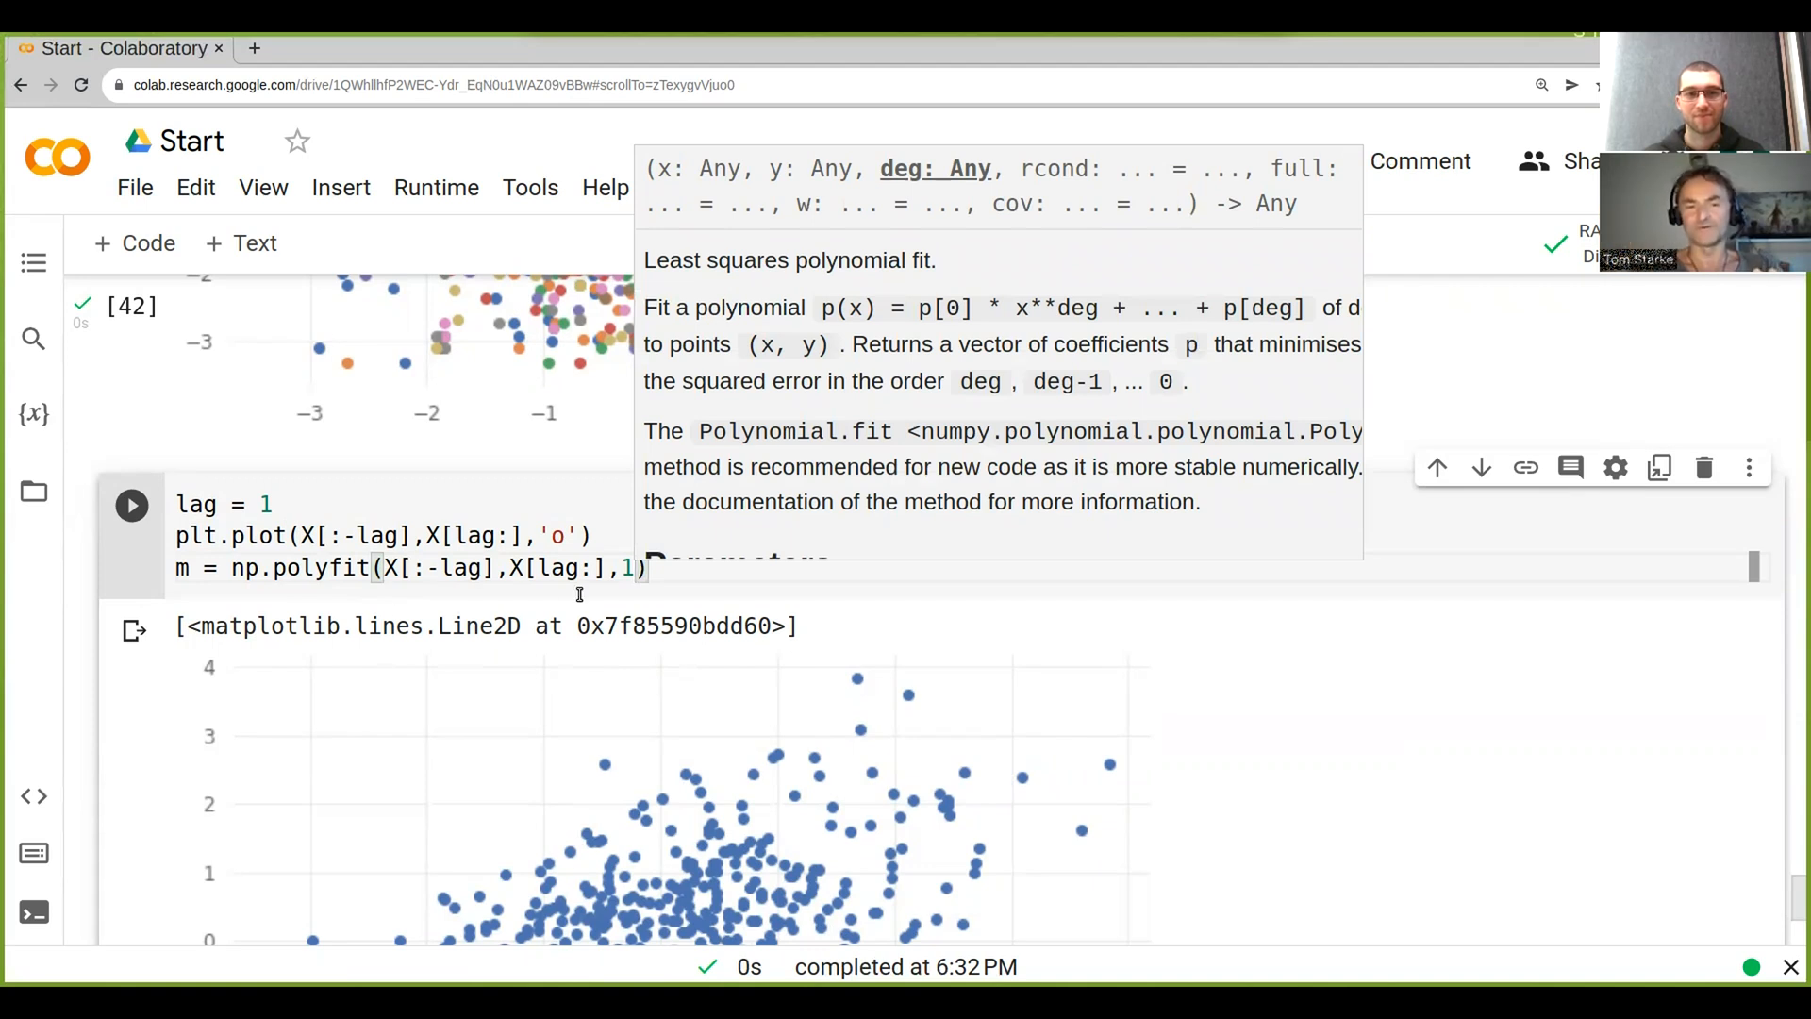
pyautogui.click(654, 568)
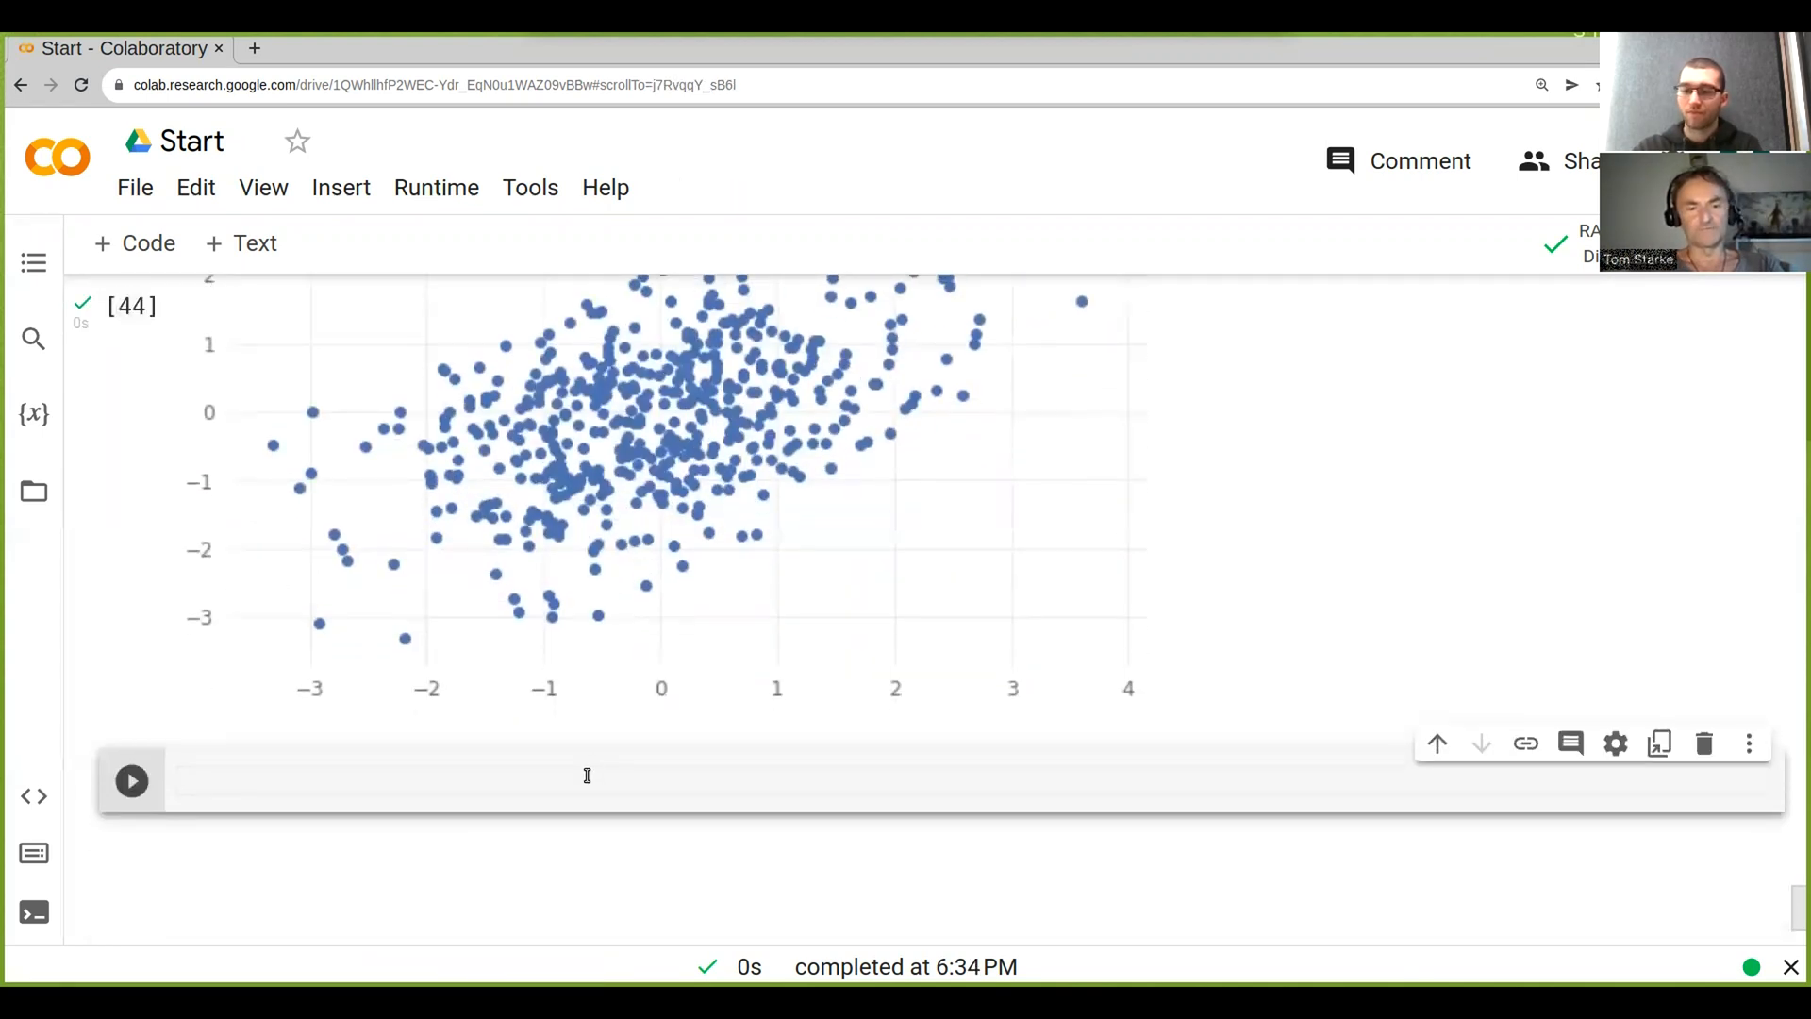
# - Evaluate m in the new cell to show slope ~0.503 and intercept ~-0.013
pyautogui.write('m')
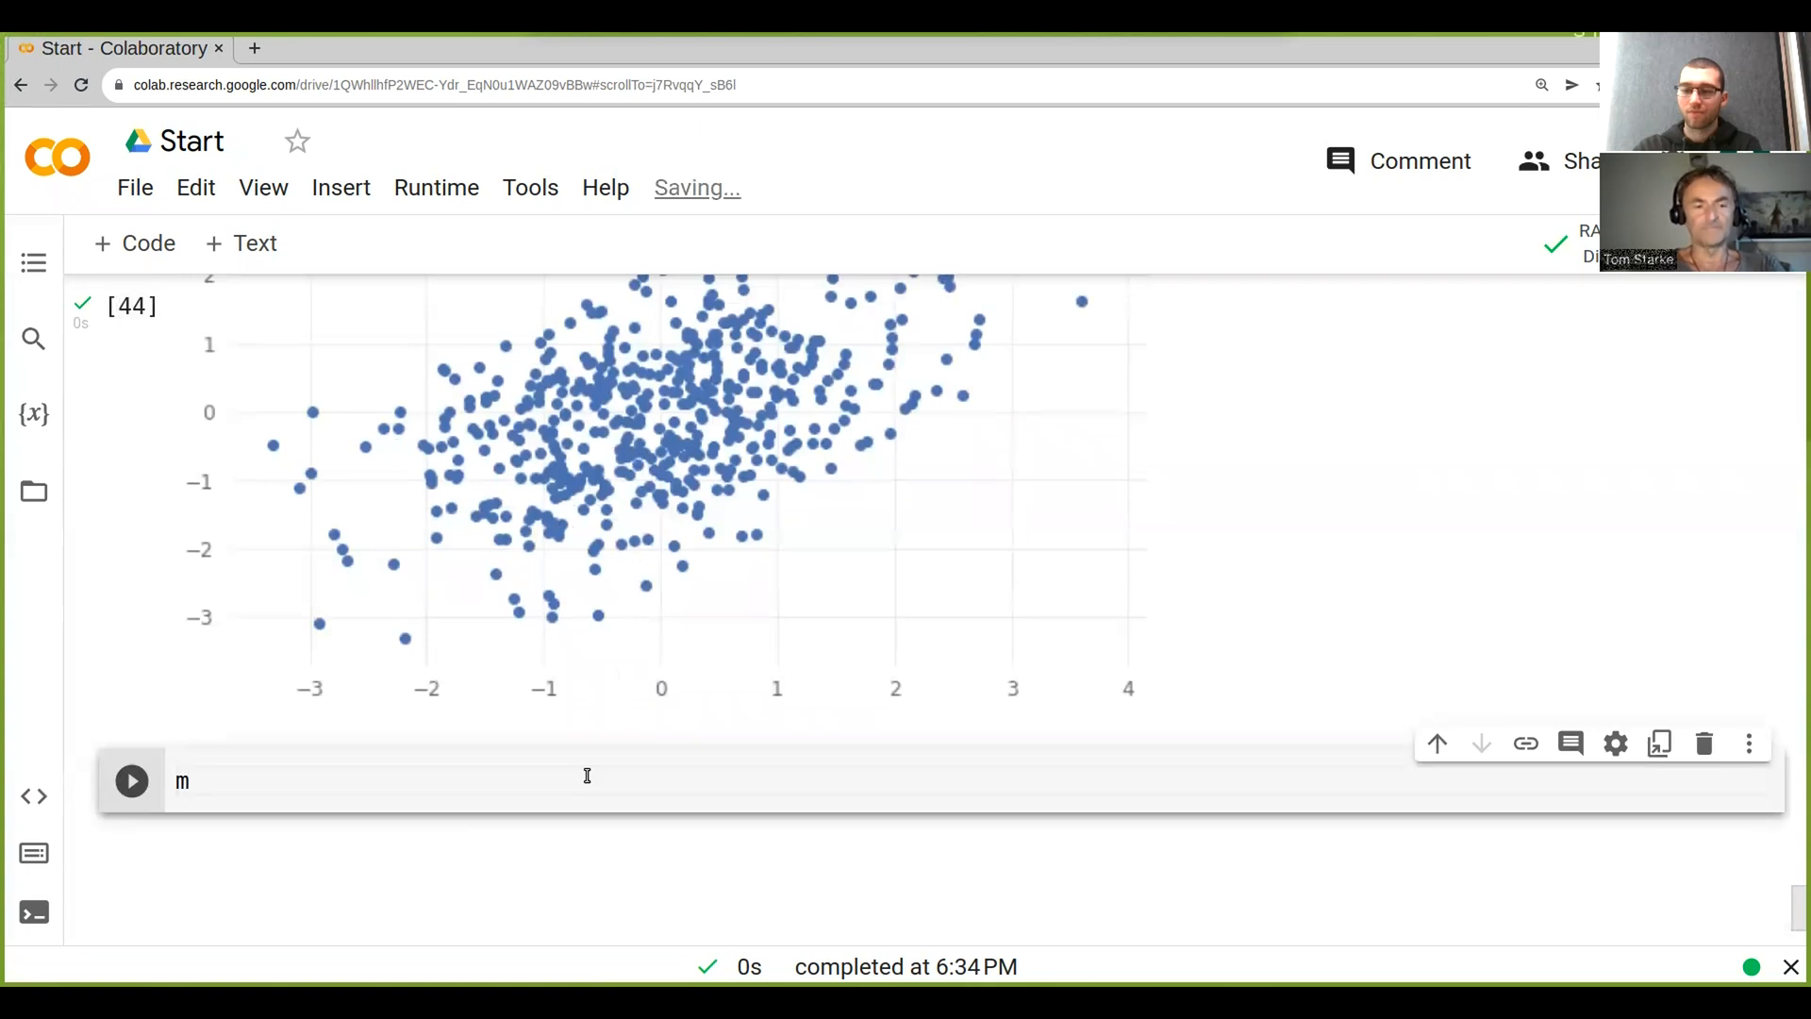
pyautogui.click(131, 779)
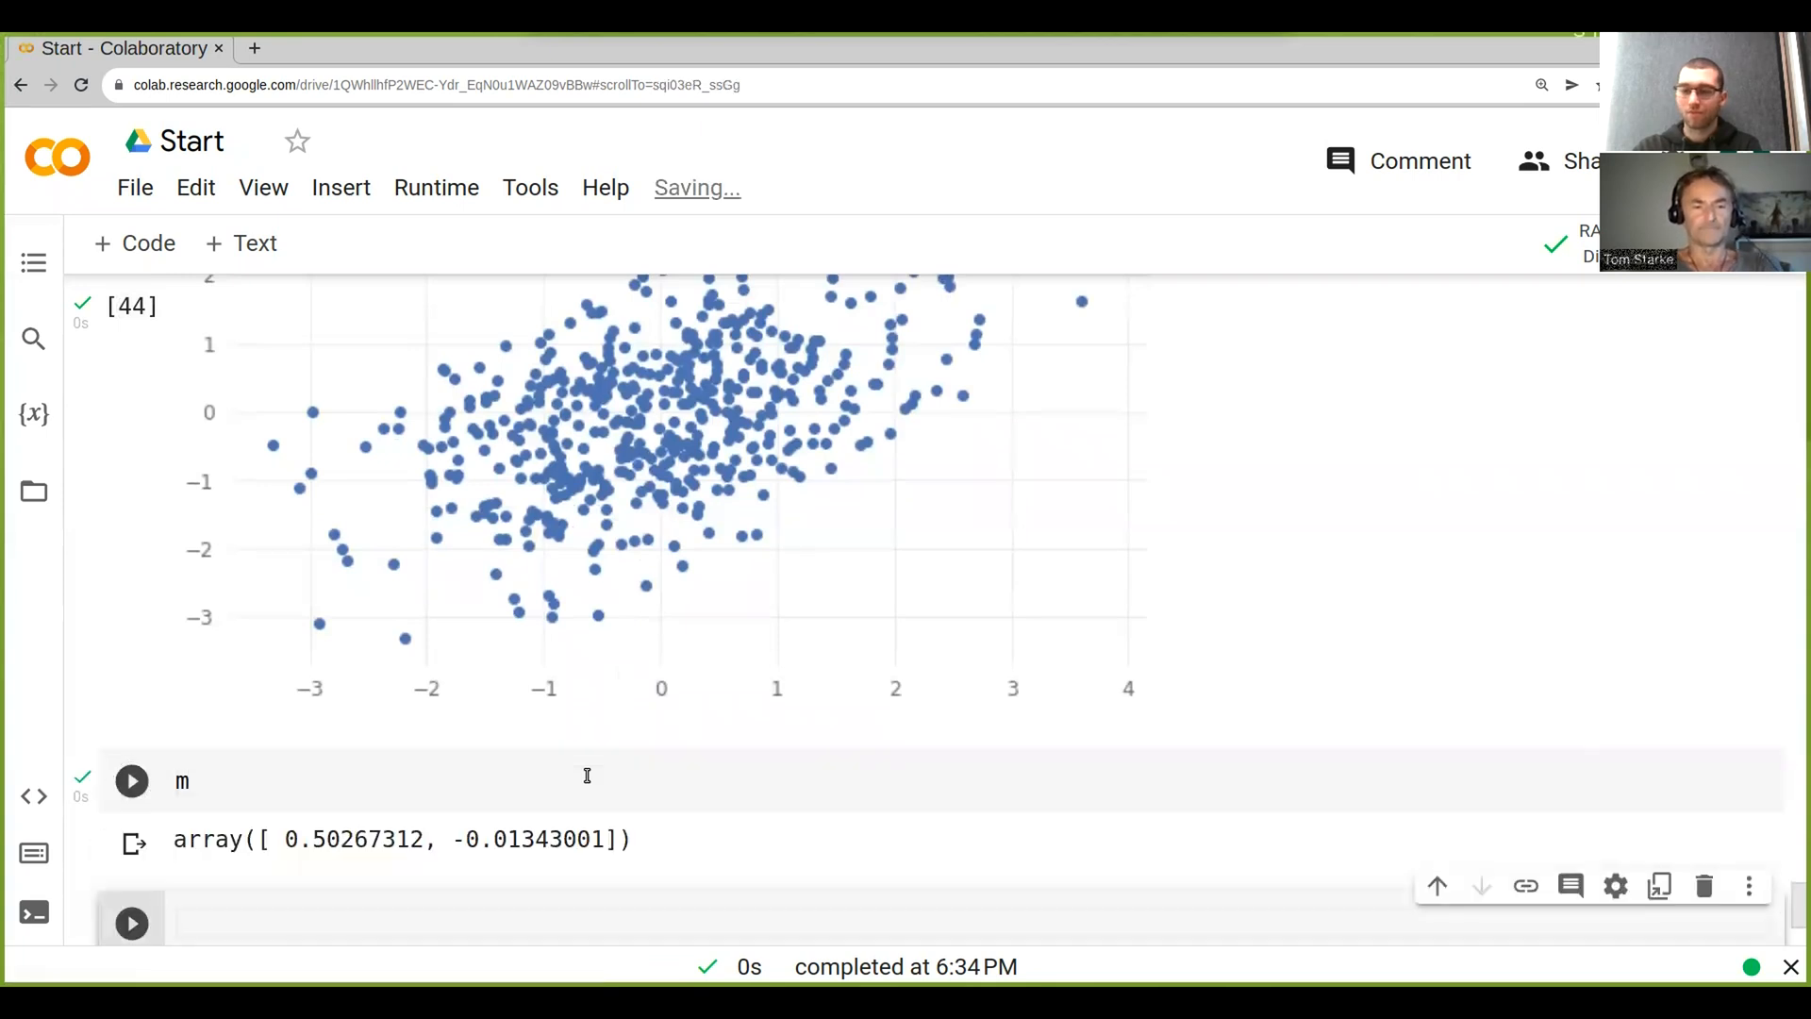
pyautogui.scroll(-3)
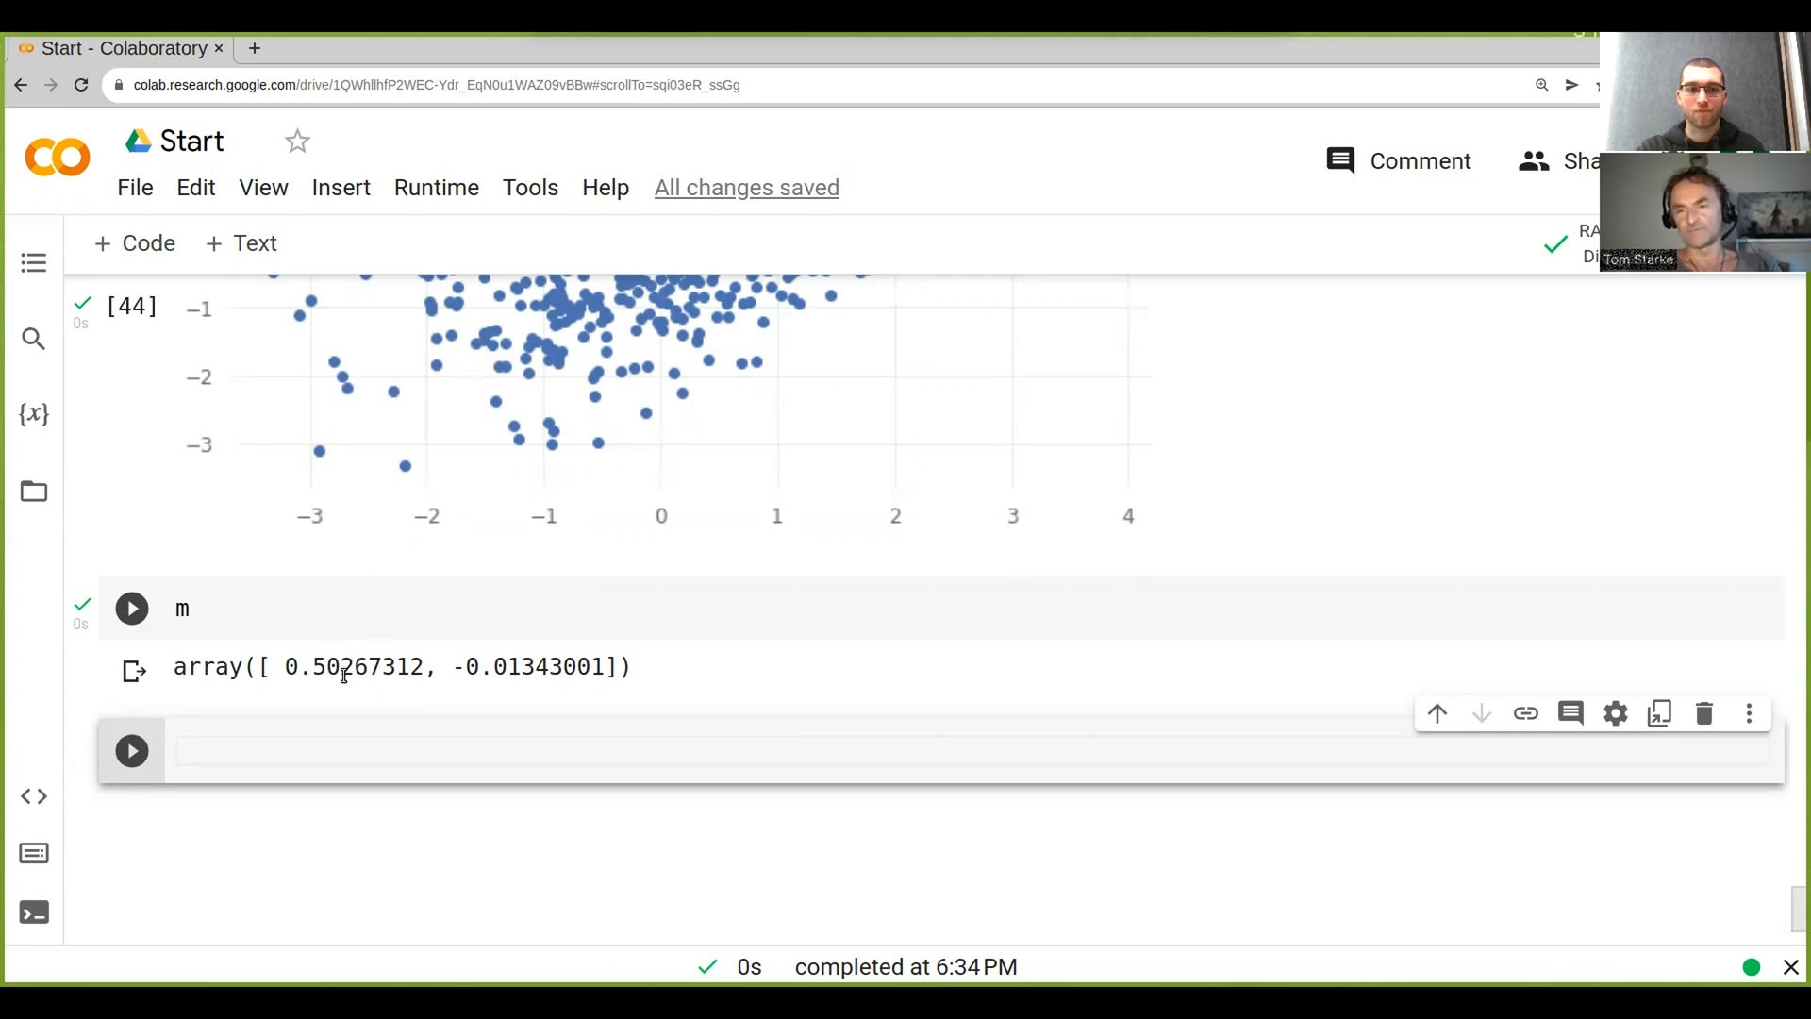
pyautogui.moveTo(350, 540)
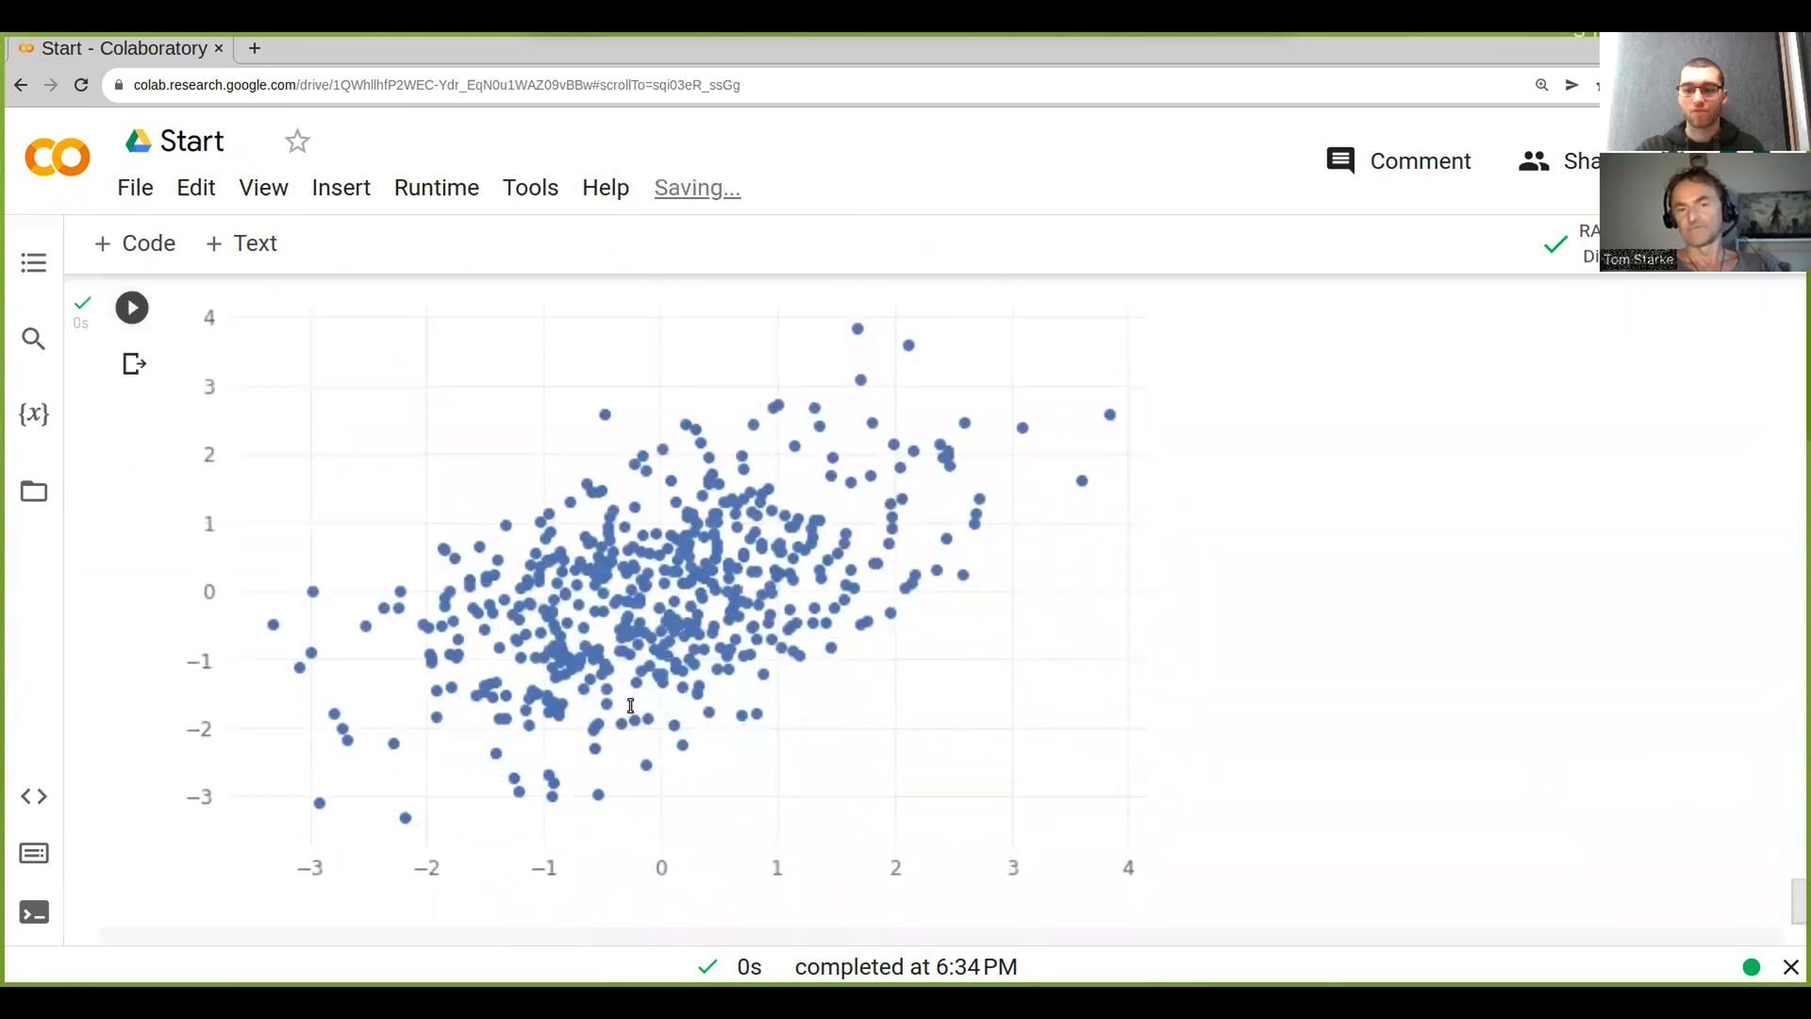
pyautogui.scroll(-3)
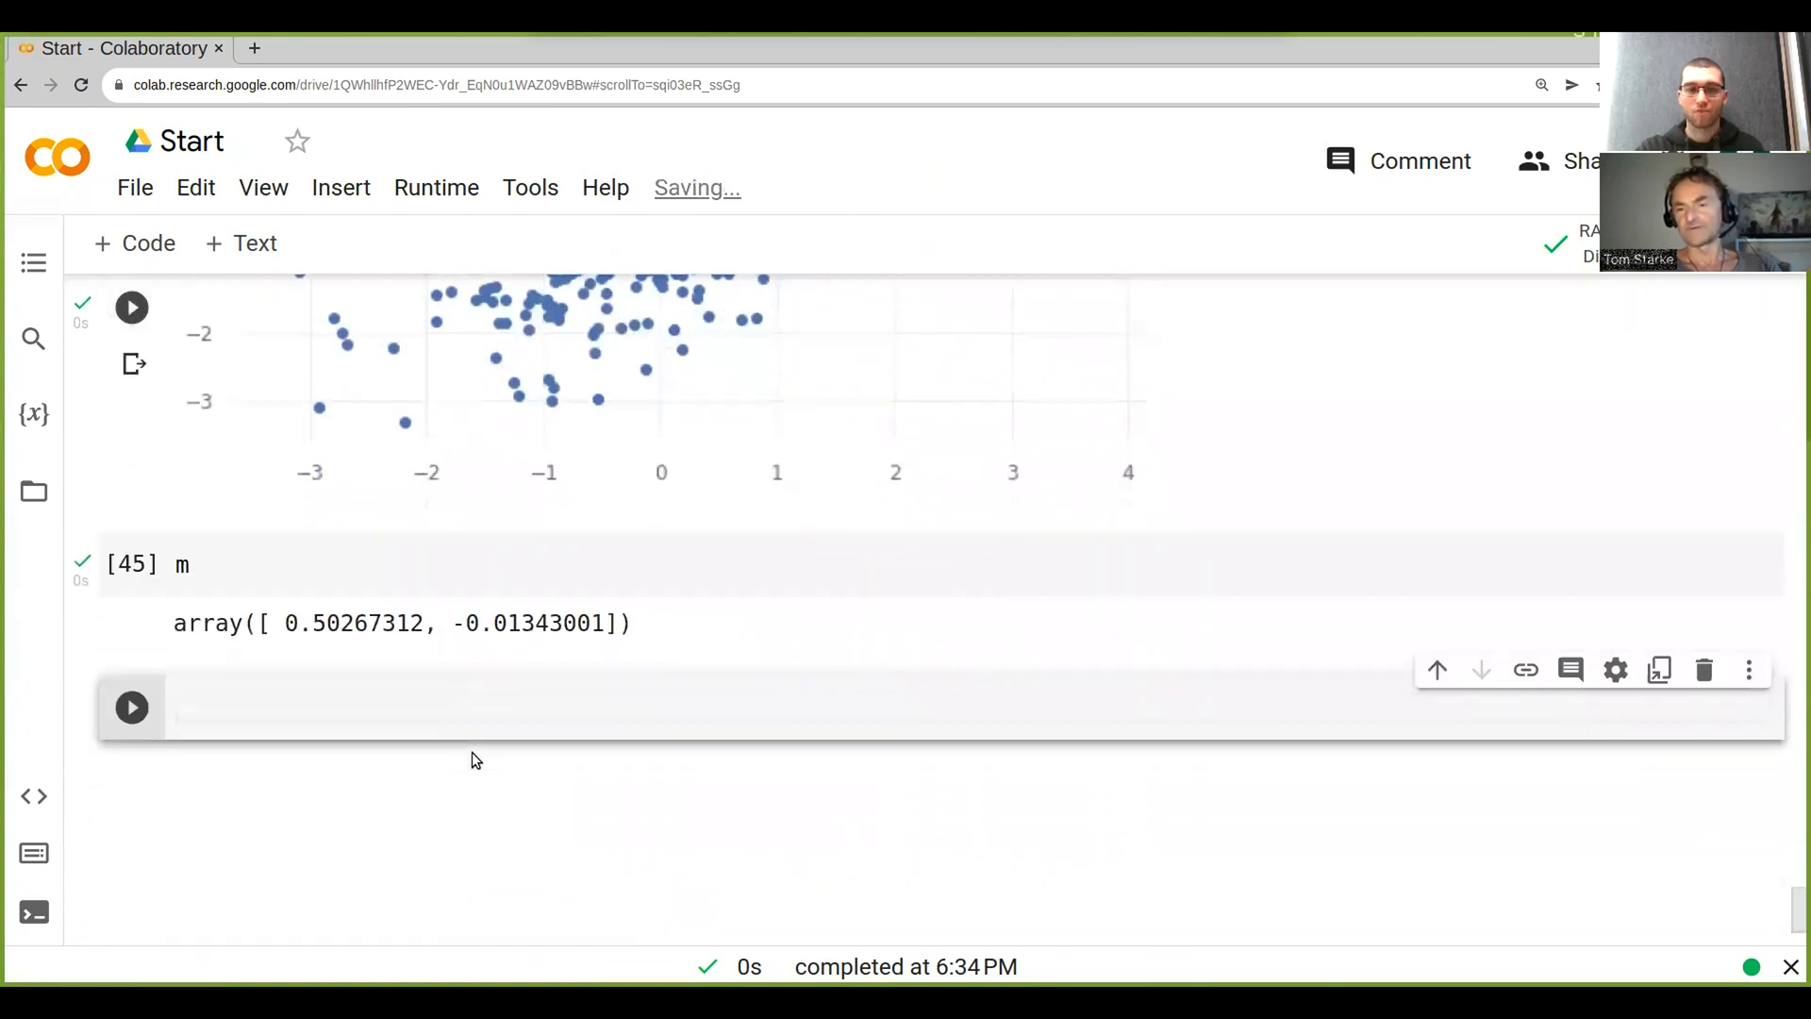